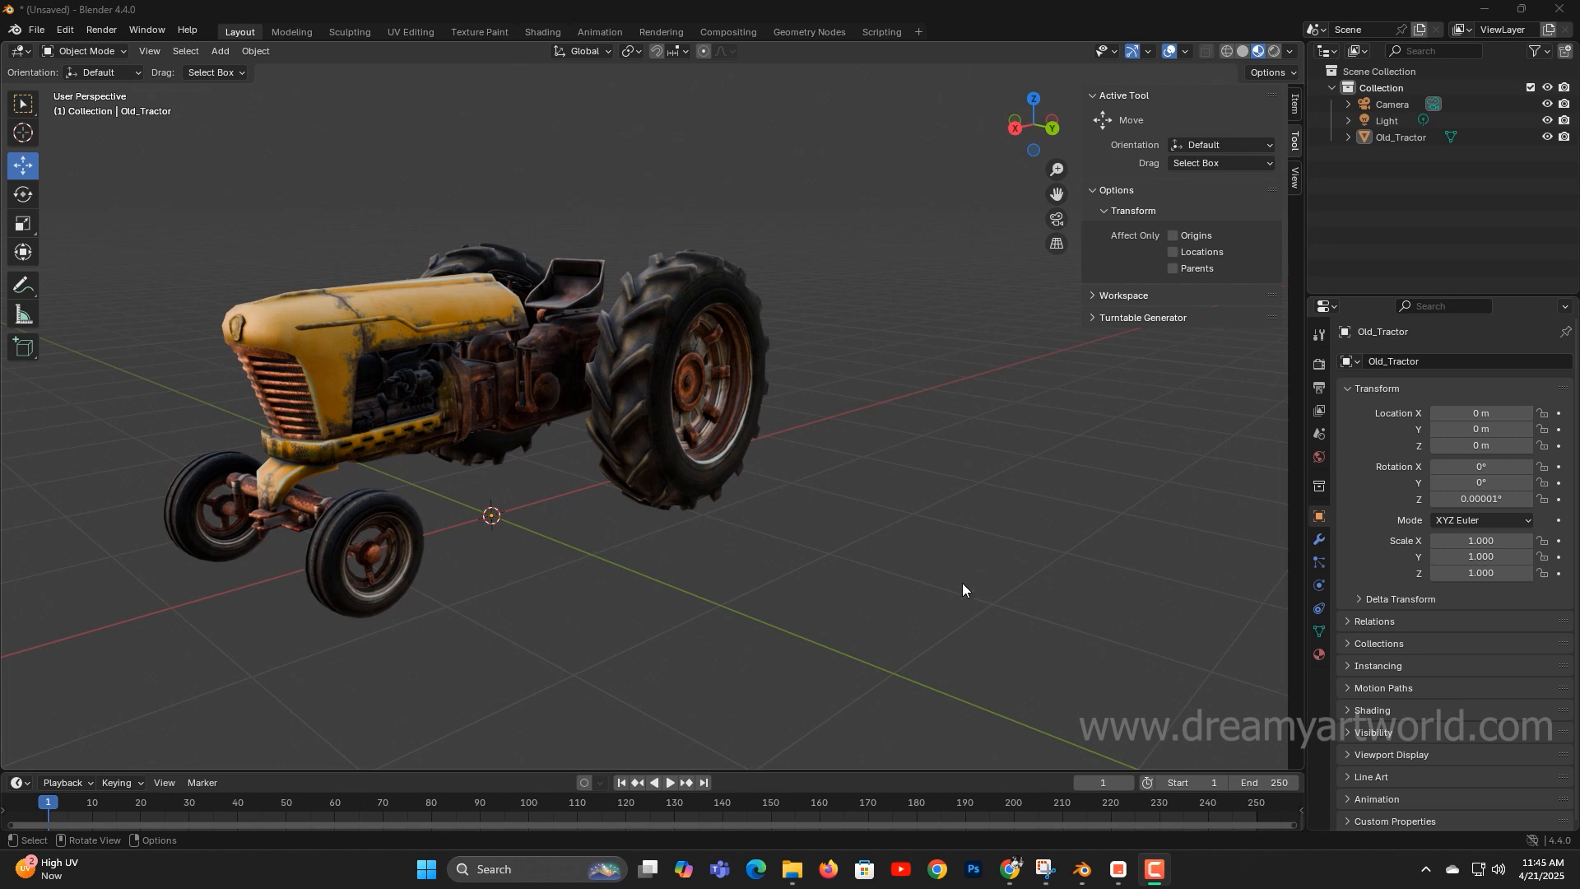
mouse_move(935, 574)
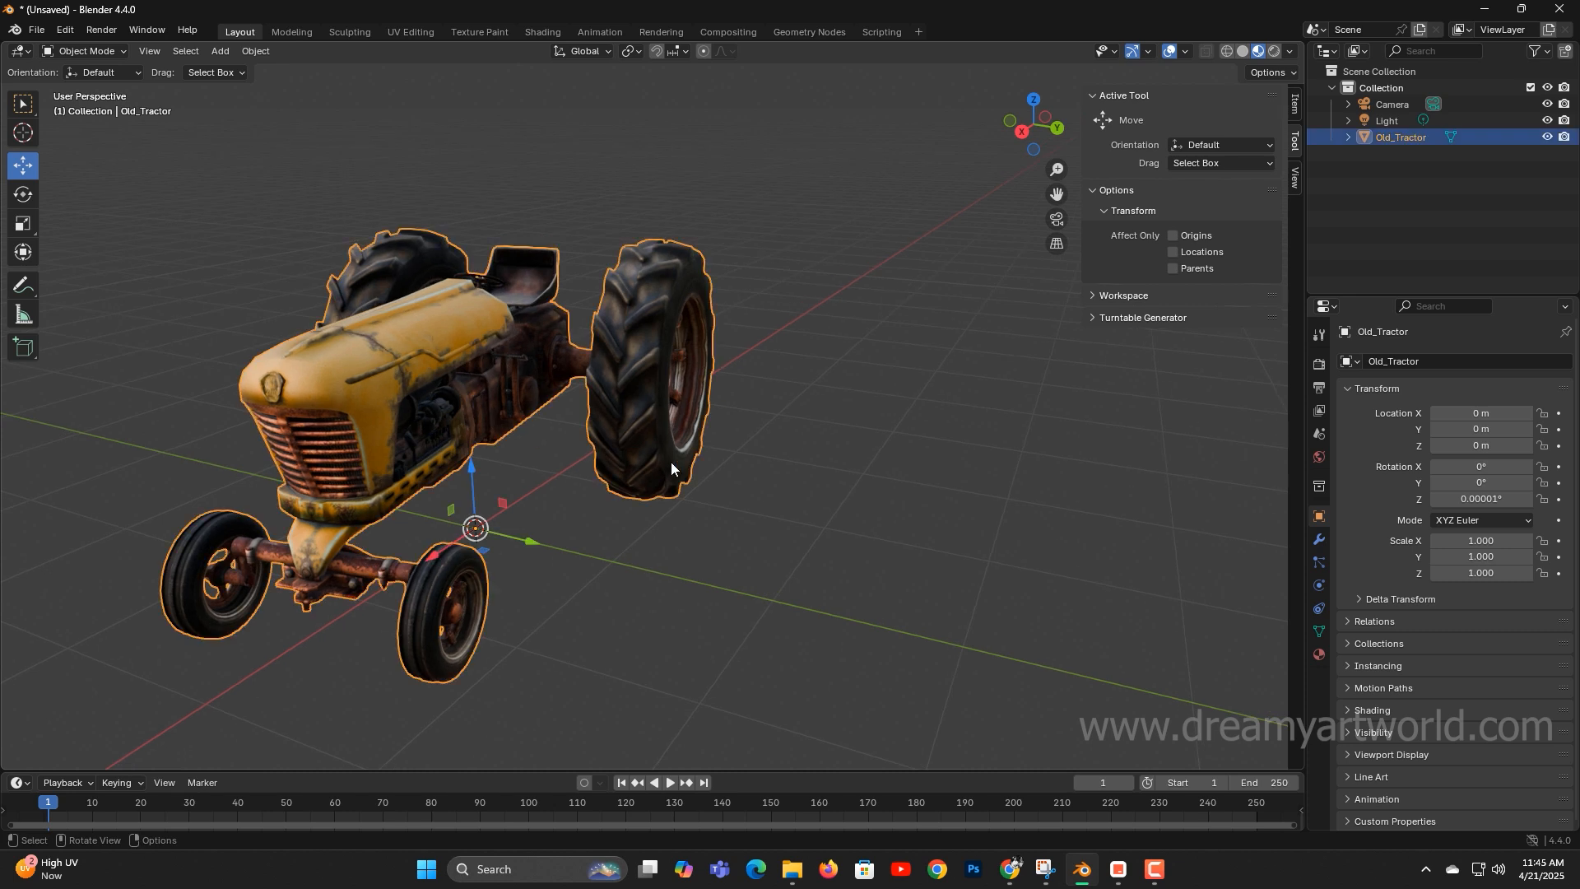
Orbit the viewport around the selected tractor model.
drag(673, 467, 741, 474)
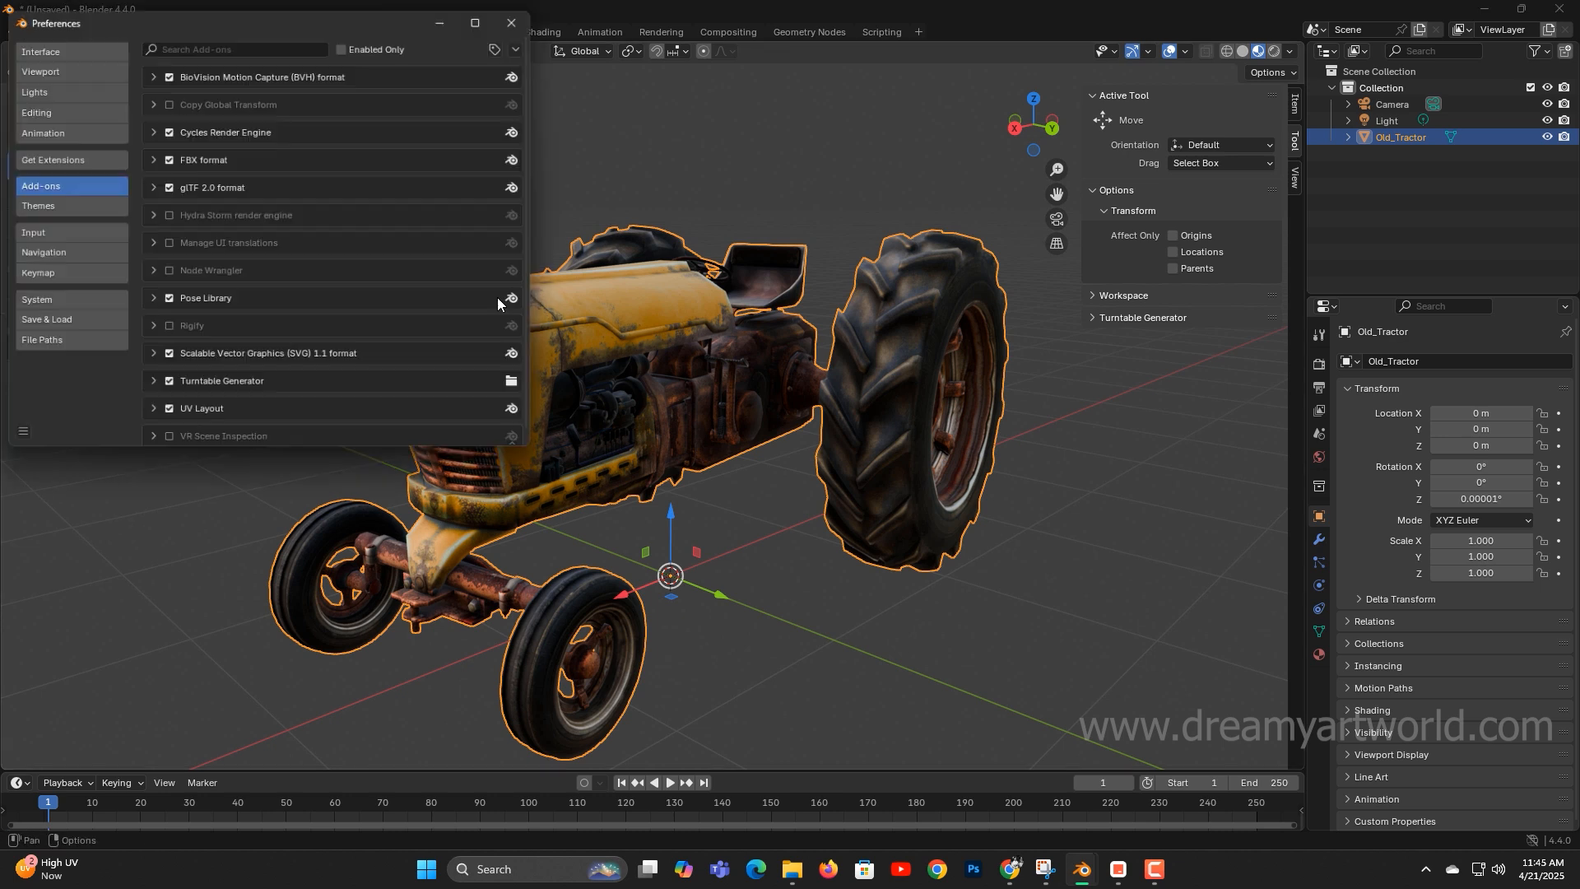
Install the add-on from disk using the file DAW LOD Generator V1.py.
click(526, 50)
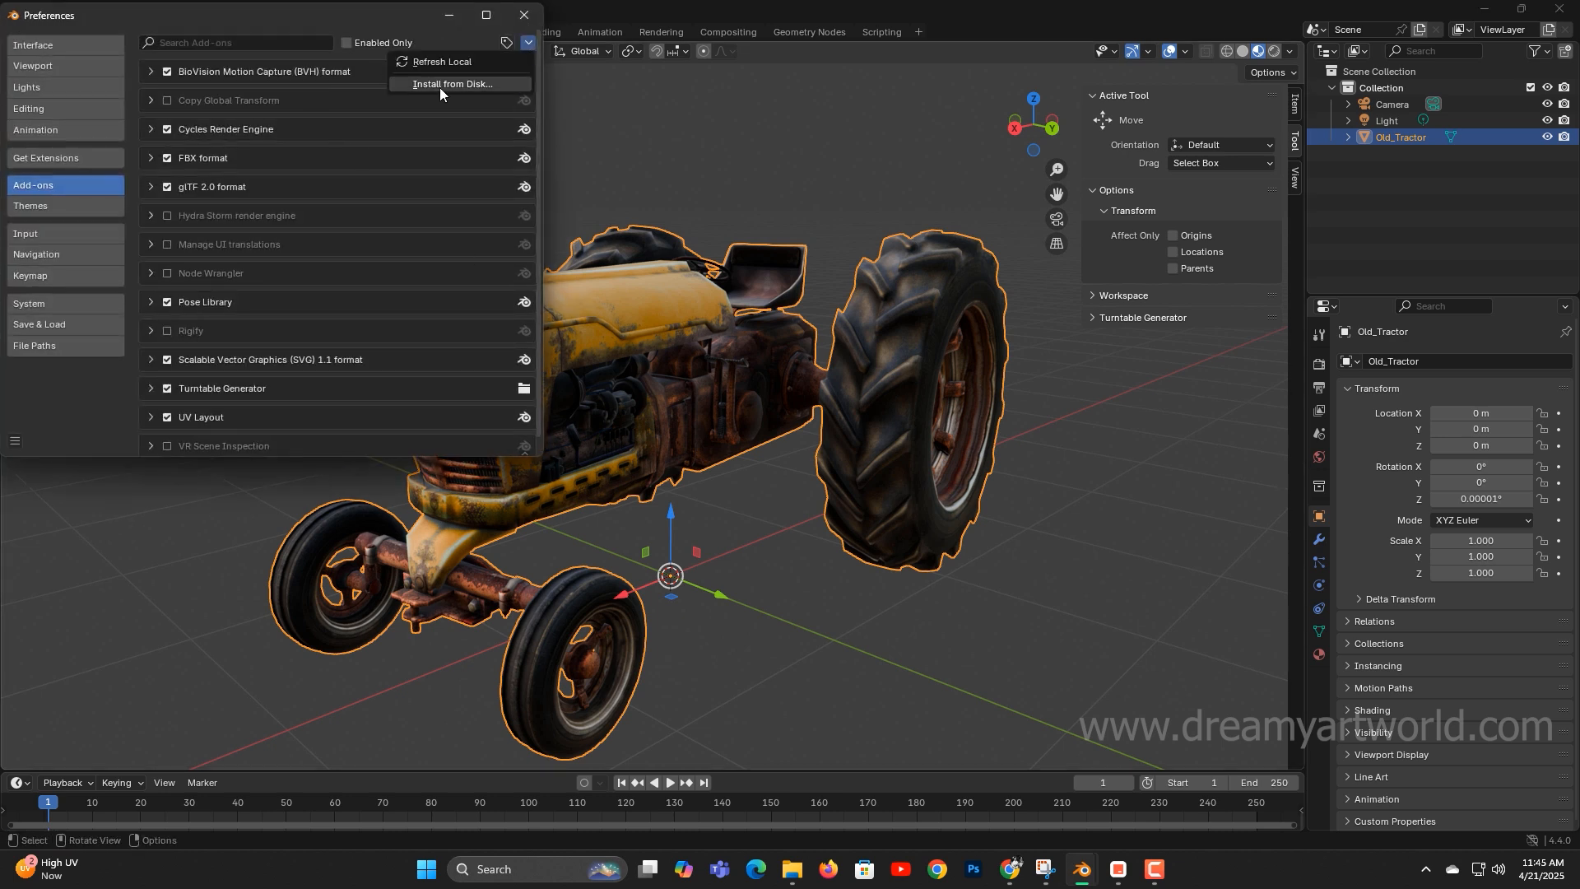
click(454, 84)
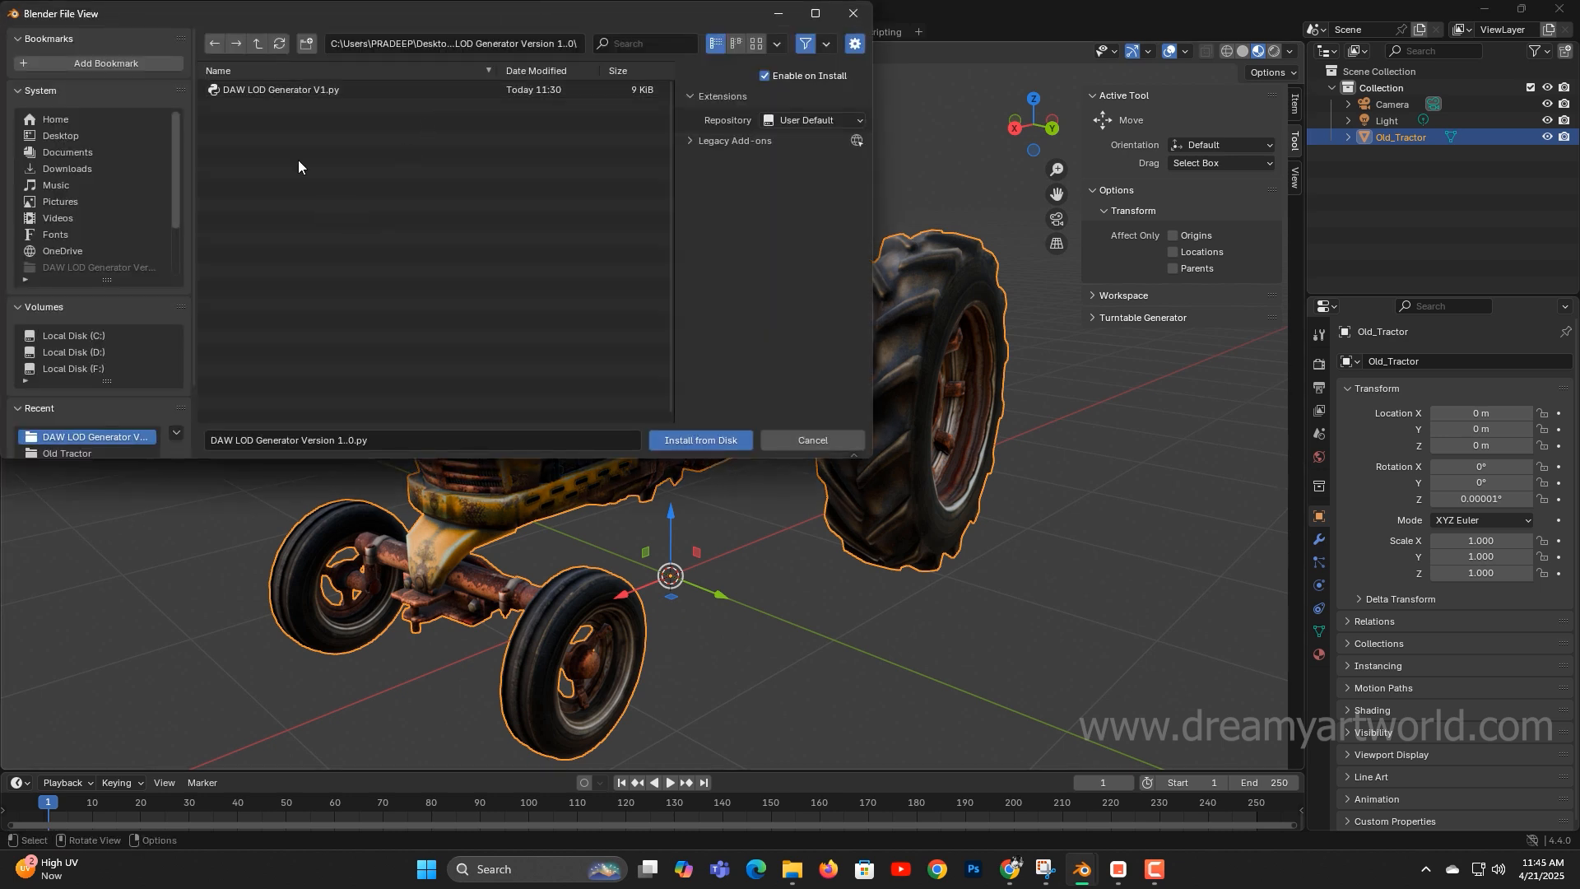
click(282, 90)
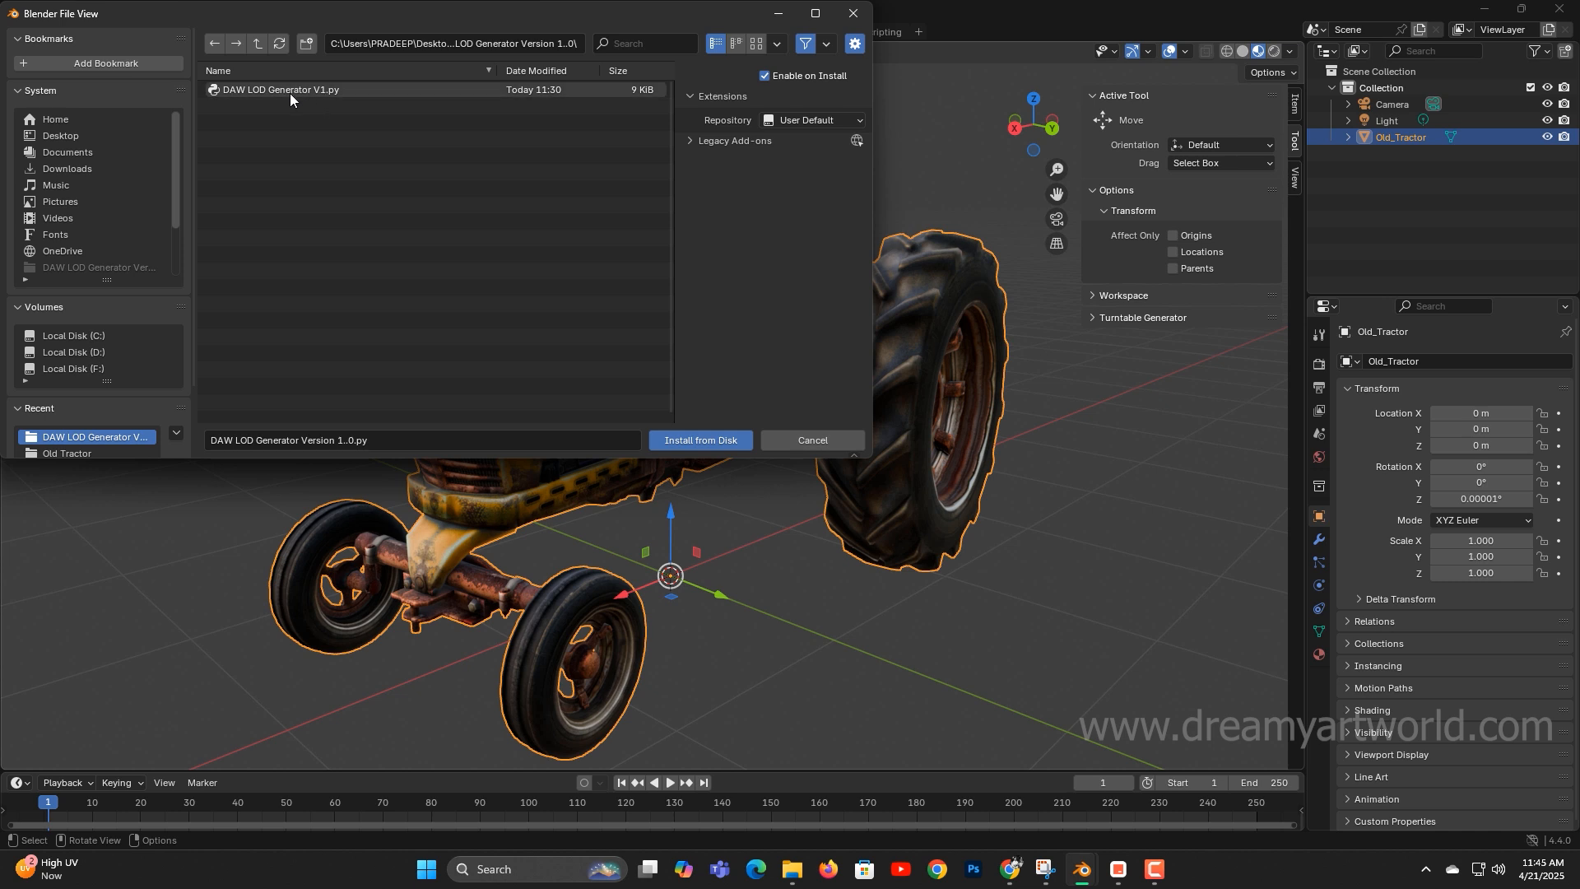
click(700, 440)
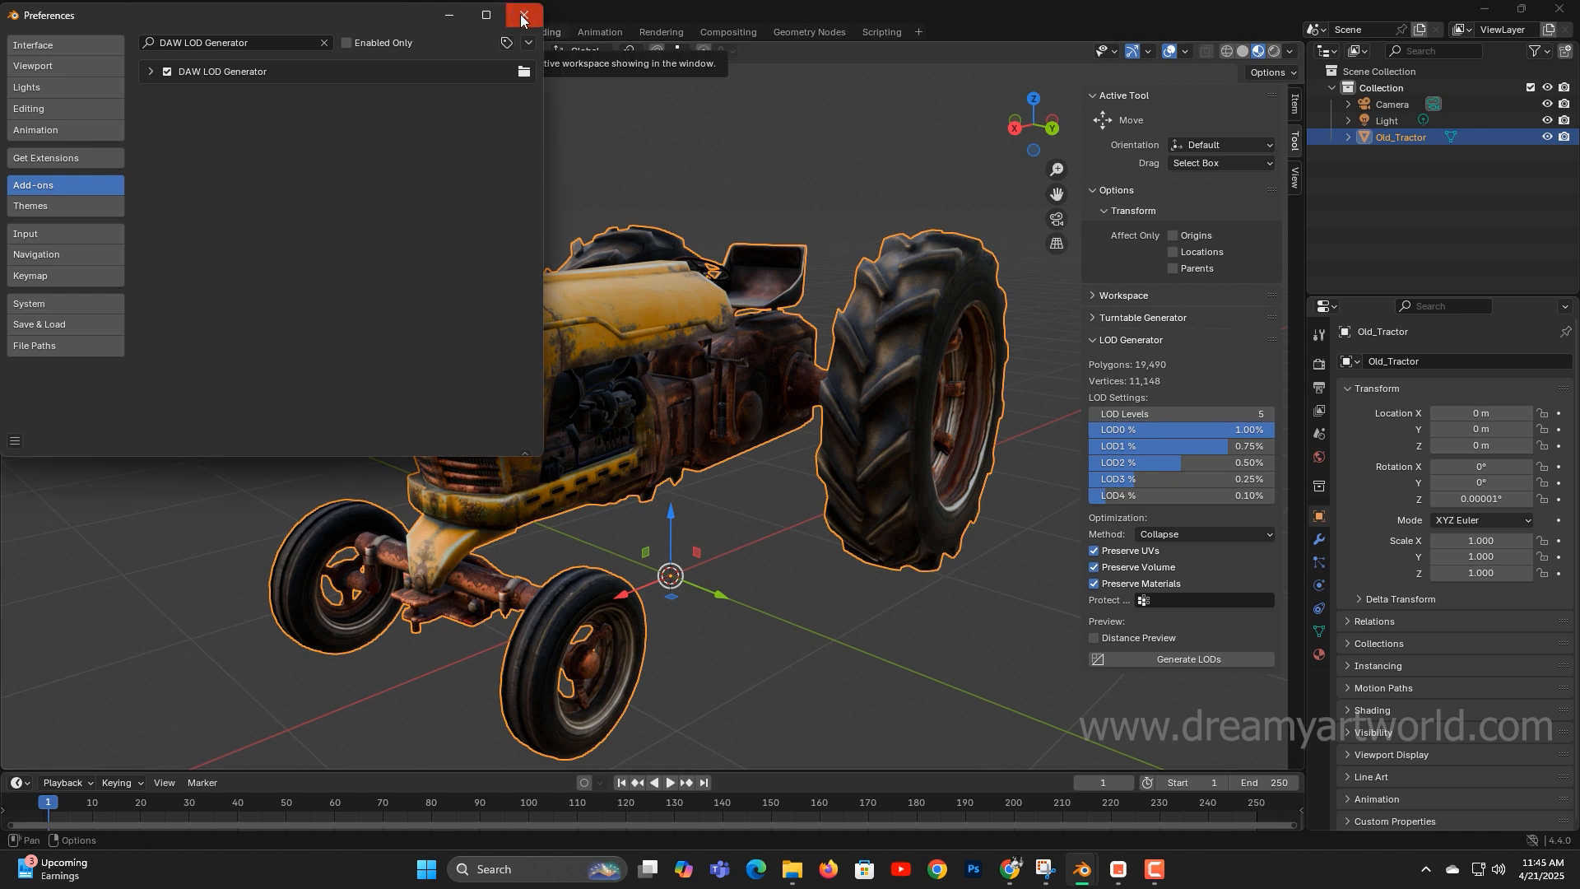
Close Preferences and select the tractor, which shows 19,490 polygons across five LOD levels.
click(522, 19)
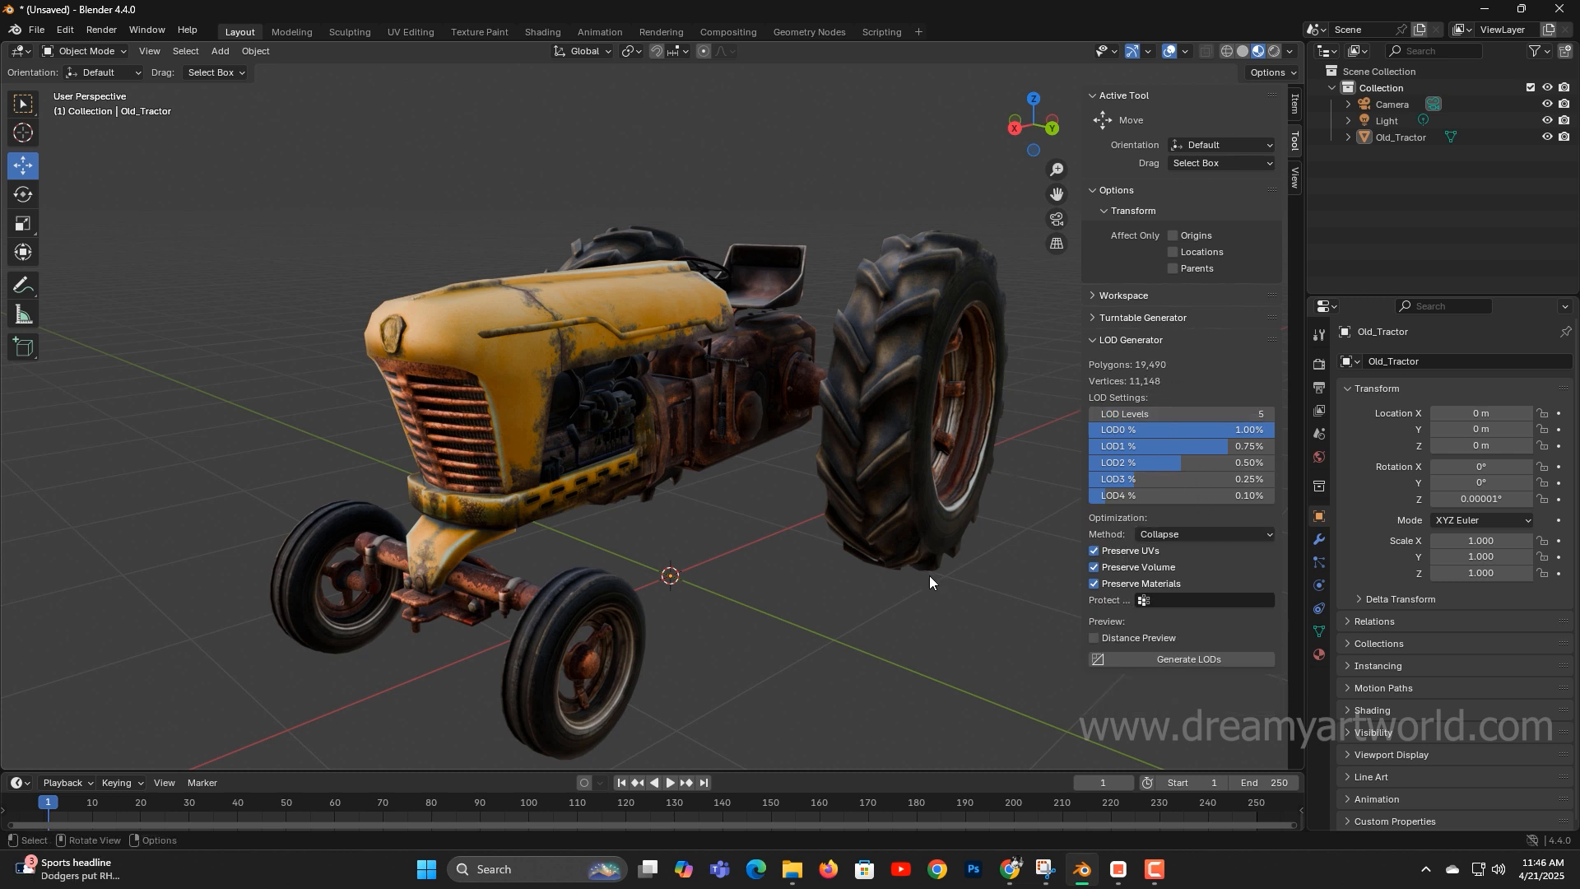
click(930, 583)
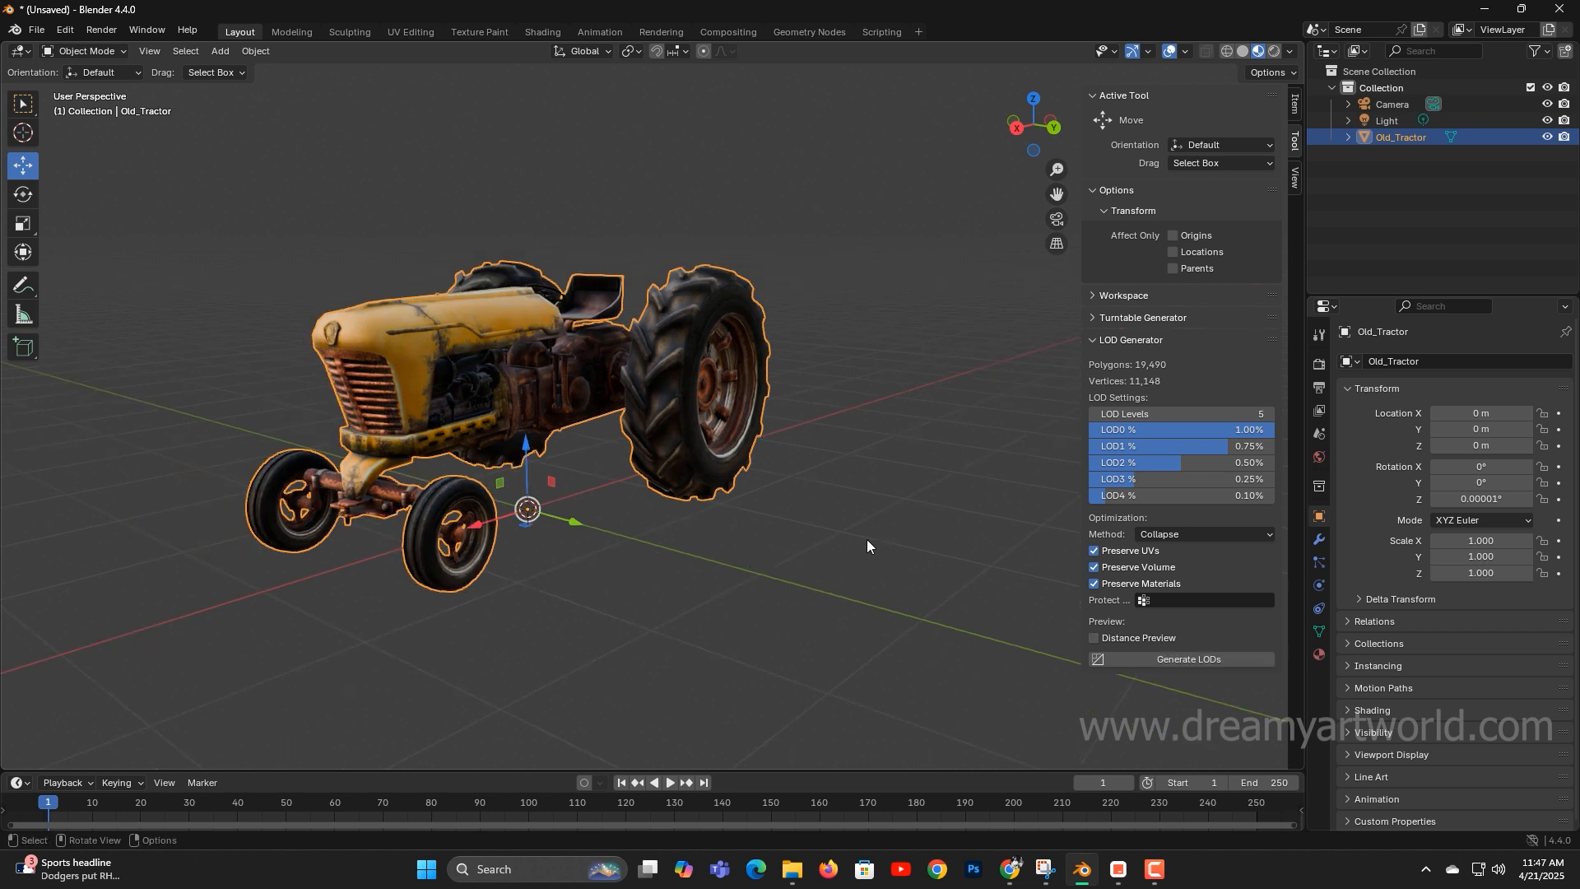
drag(867, 546, 883, 502)
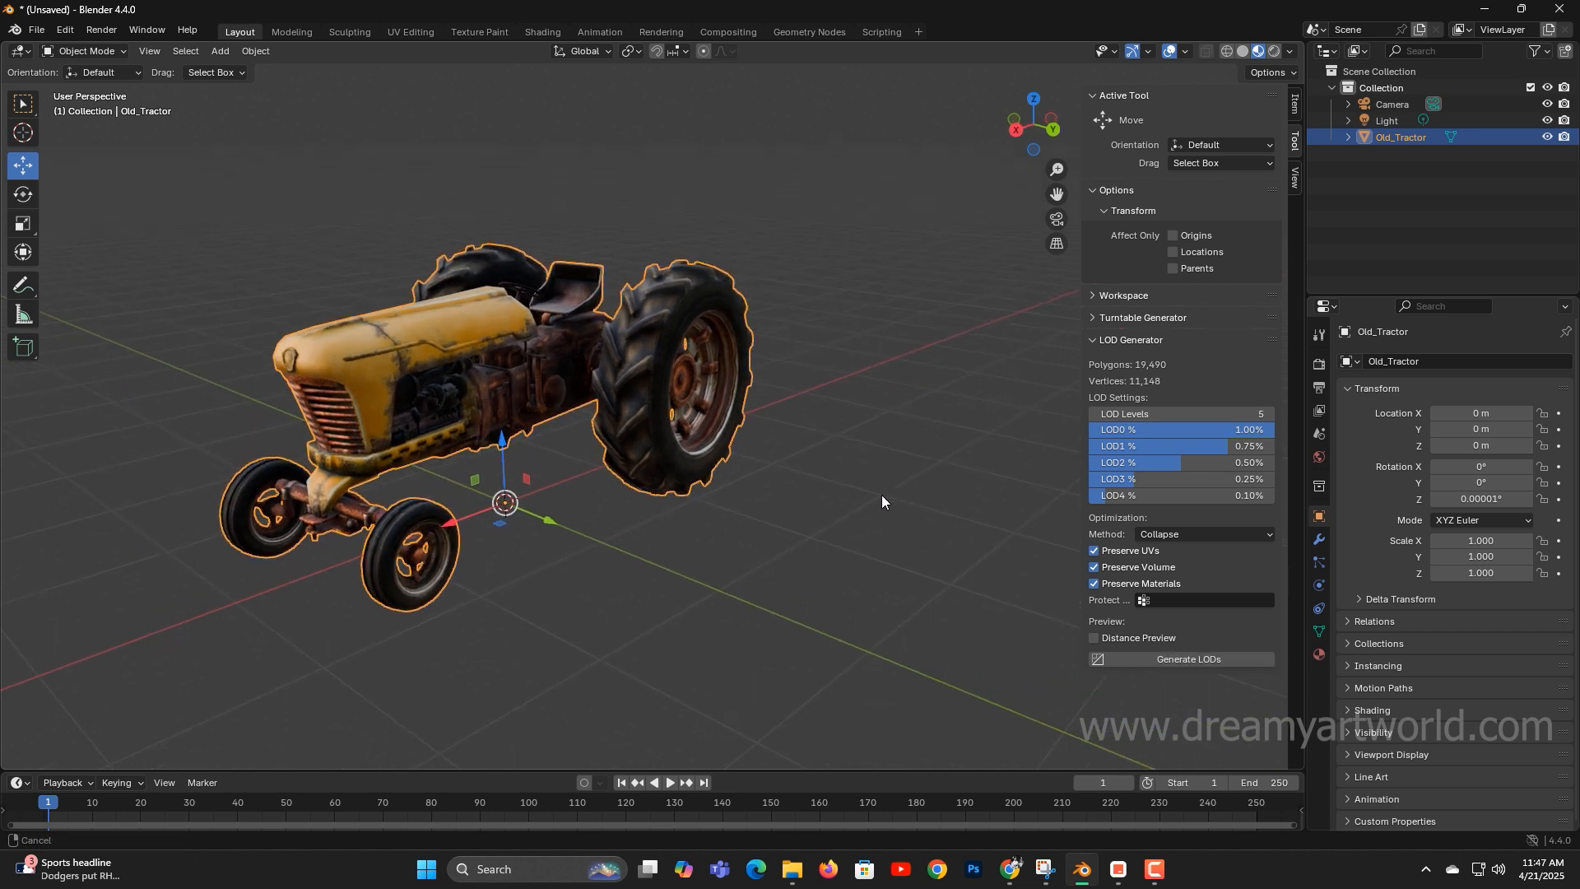
drag(881, 502, 690, 479)
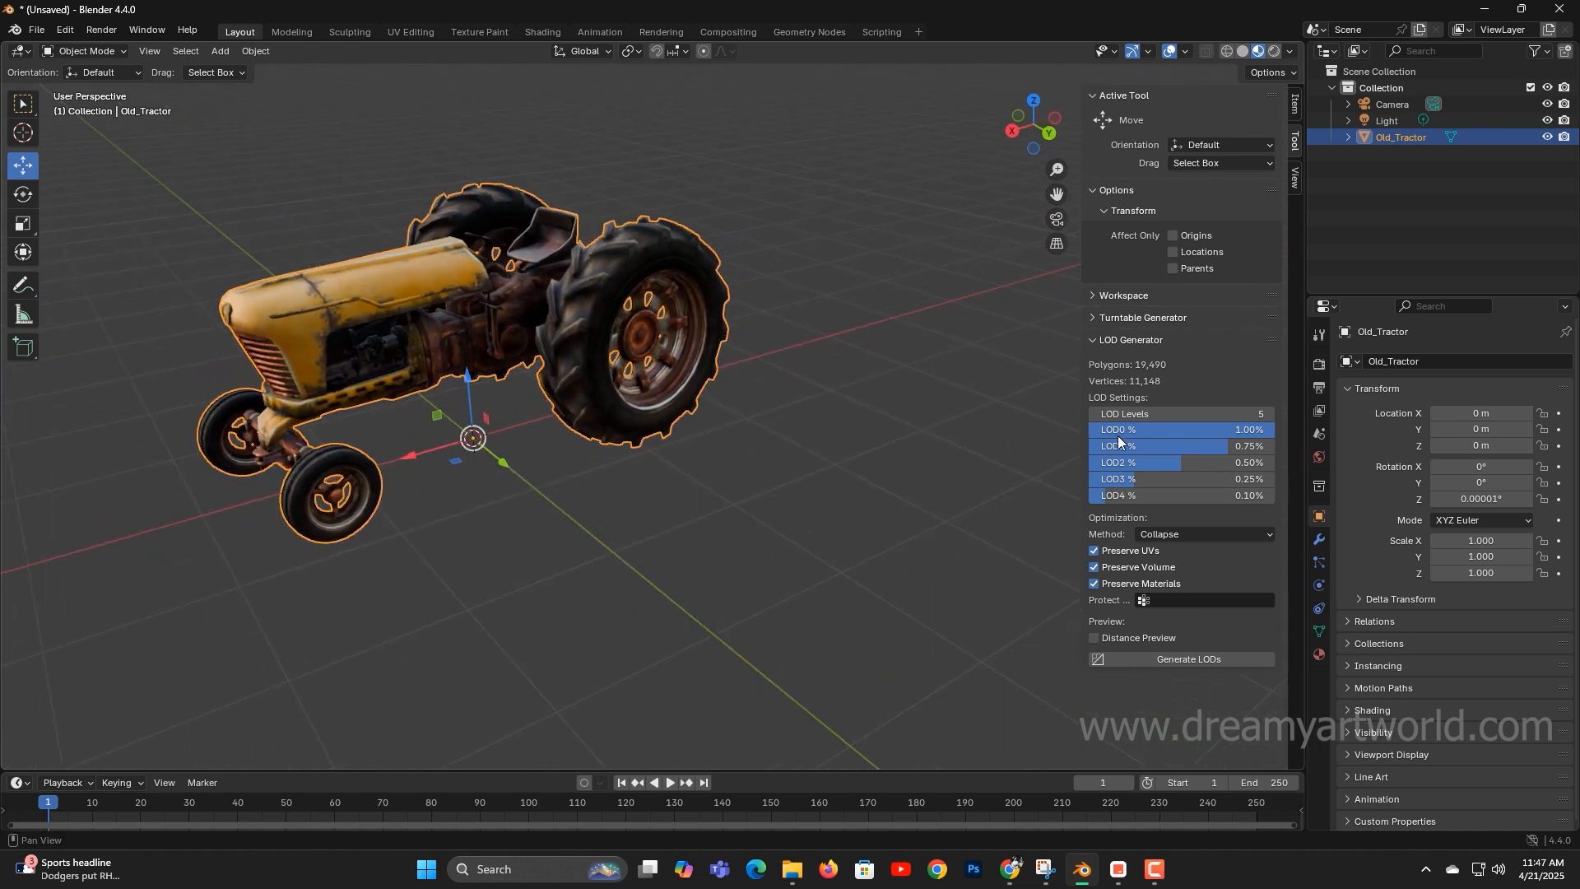
double_click(1168, 429)
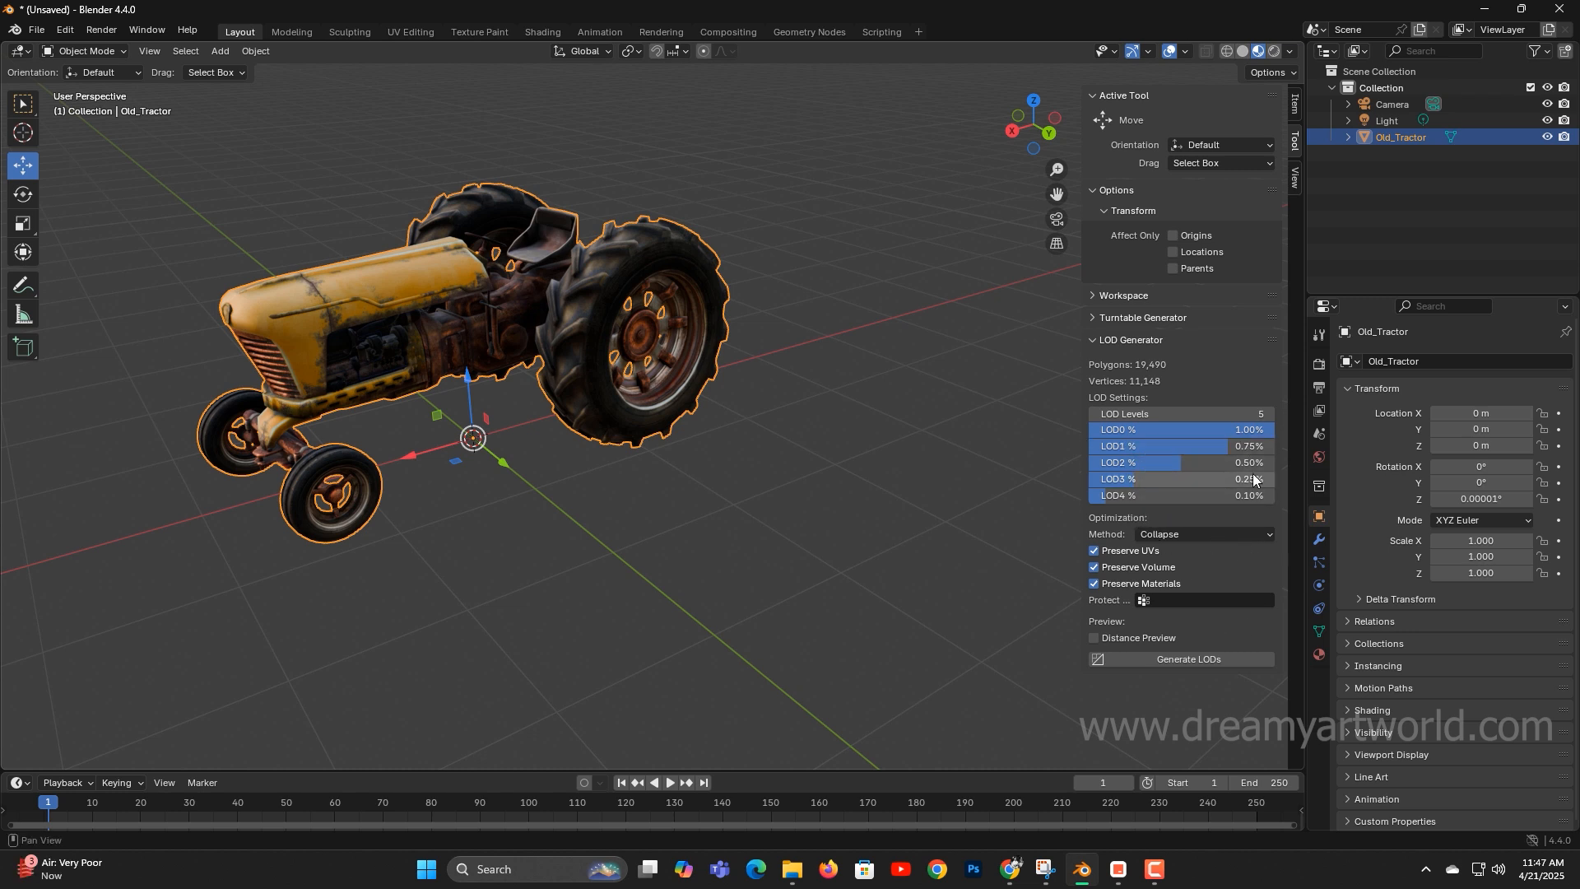
double_click(1158, 462)
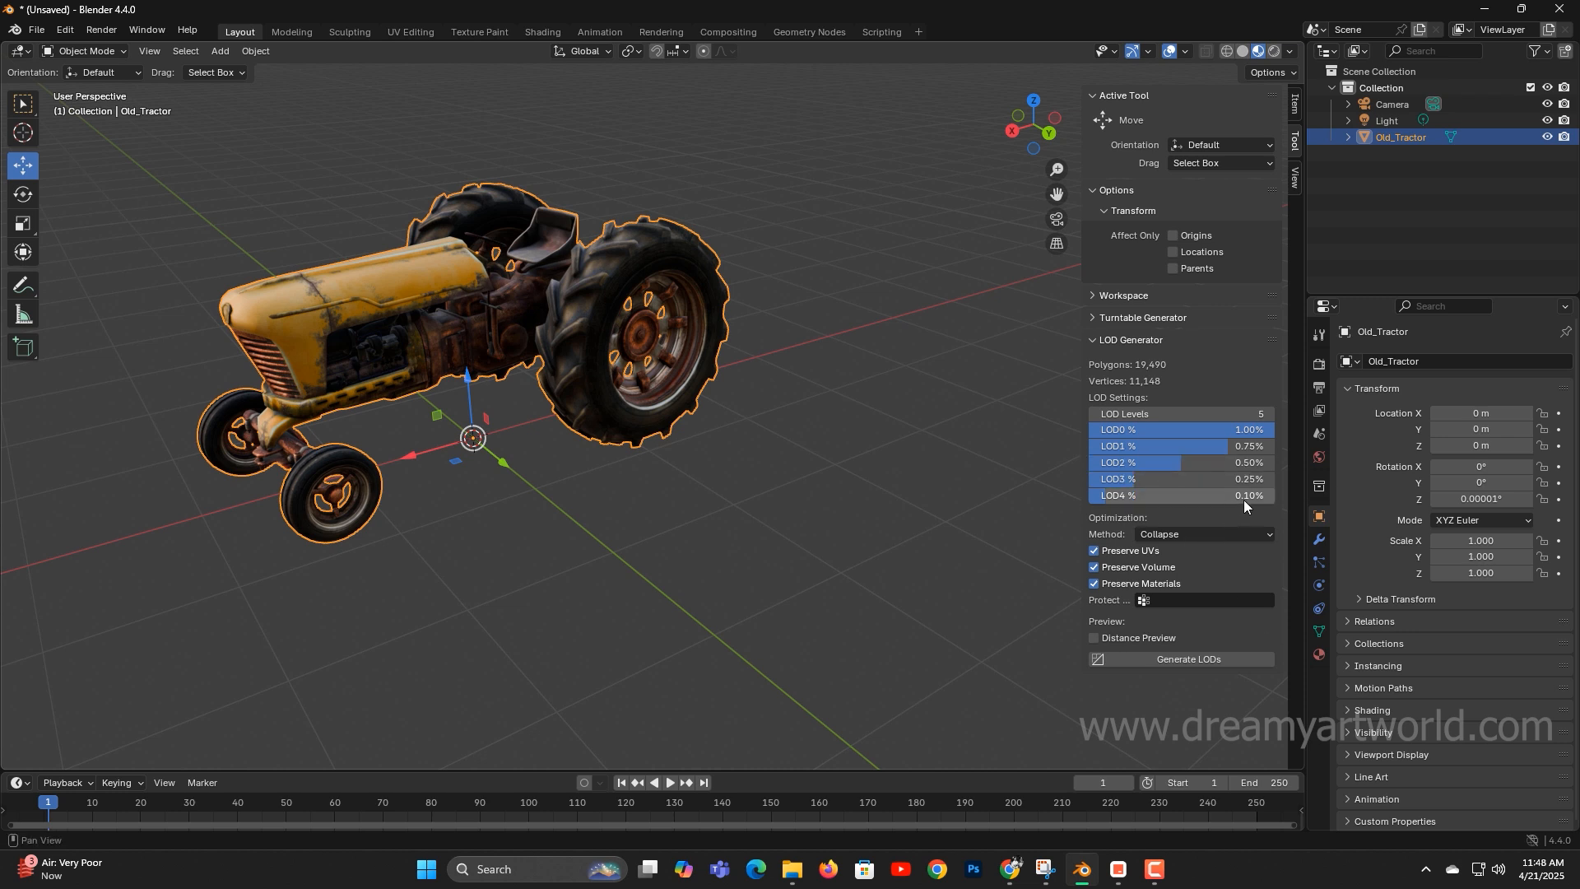
mouse_move(1249, 495)
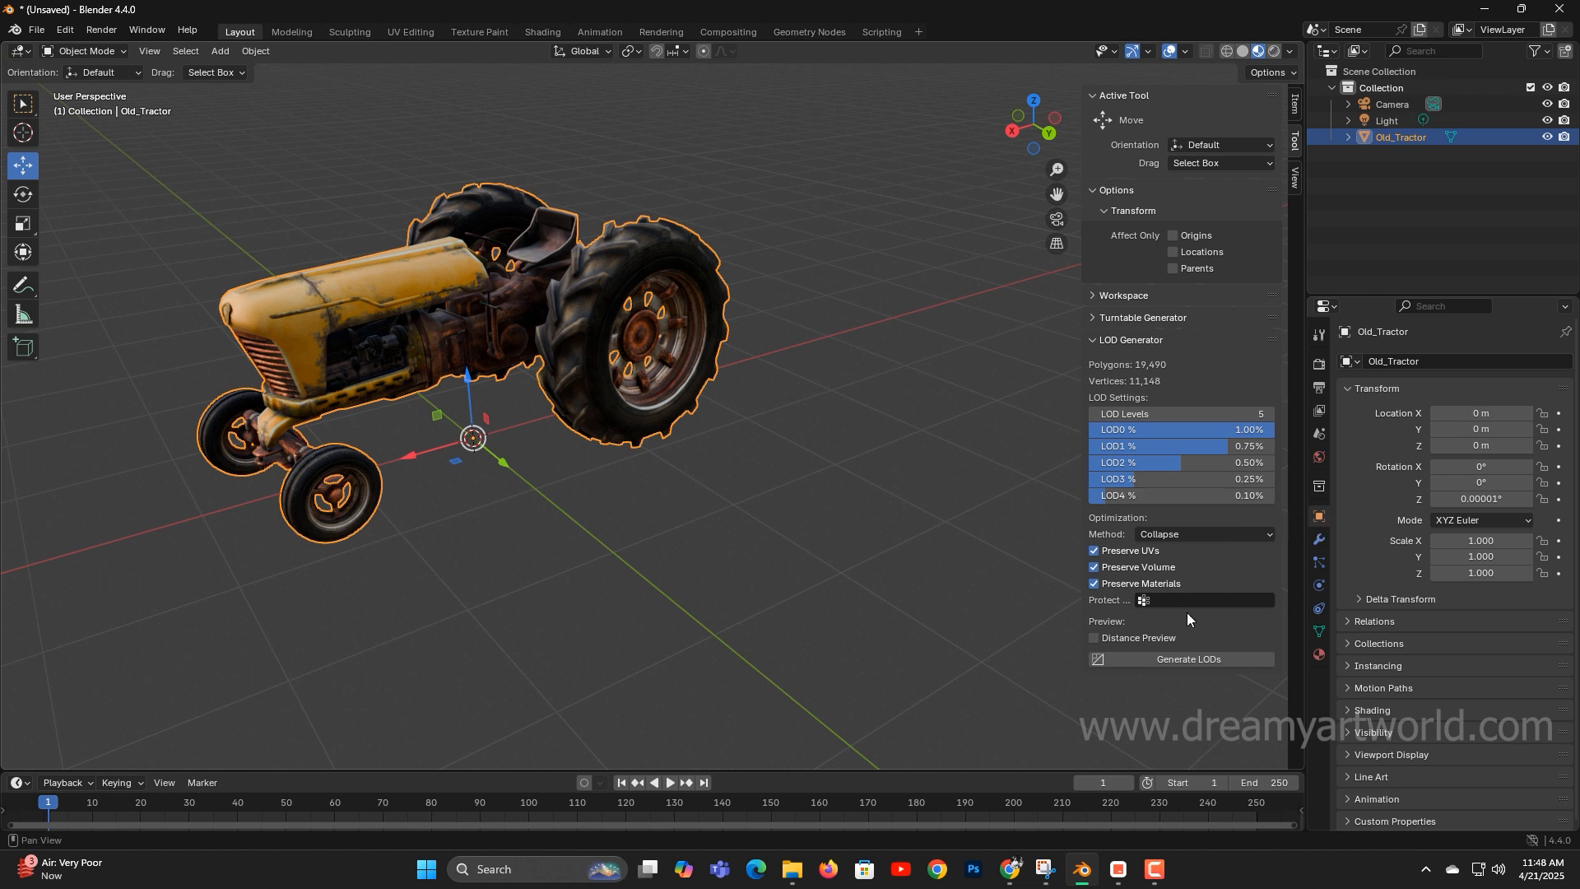
mouse_move(1195, 662)
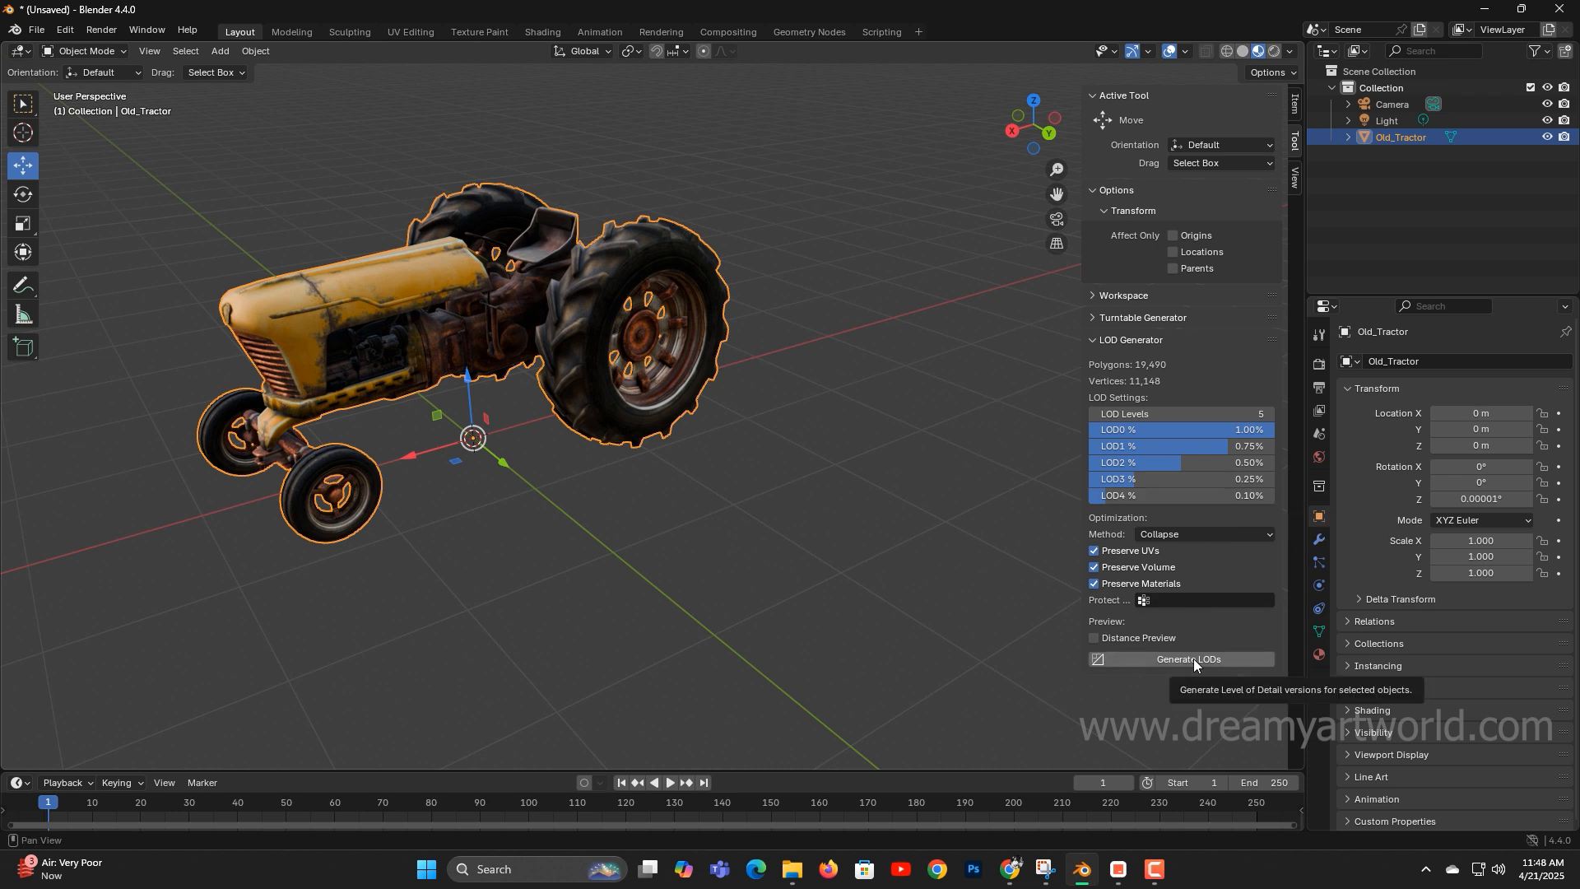
Generate the LOD copies, then select Old_Tractor_LOD0 in the Outliner and orbit around it.
click(1187, 659)
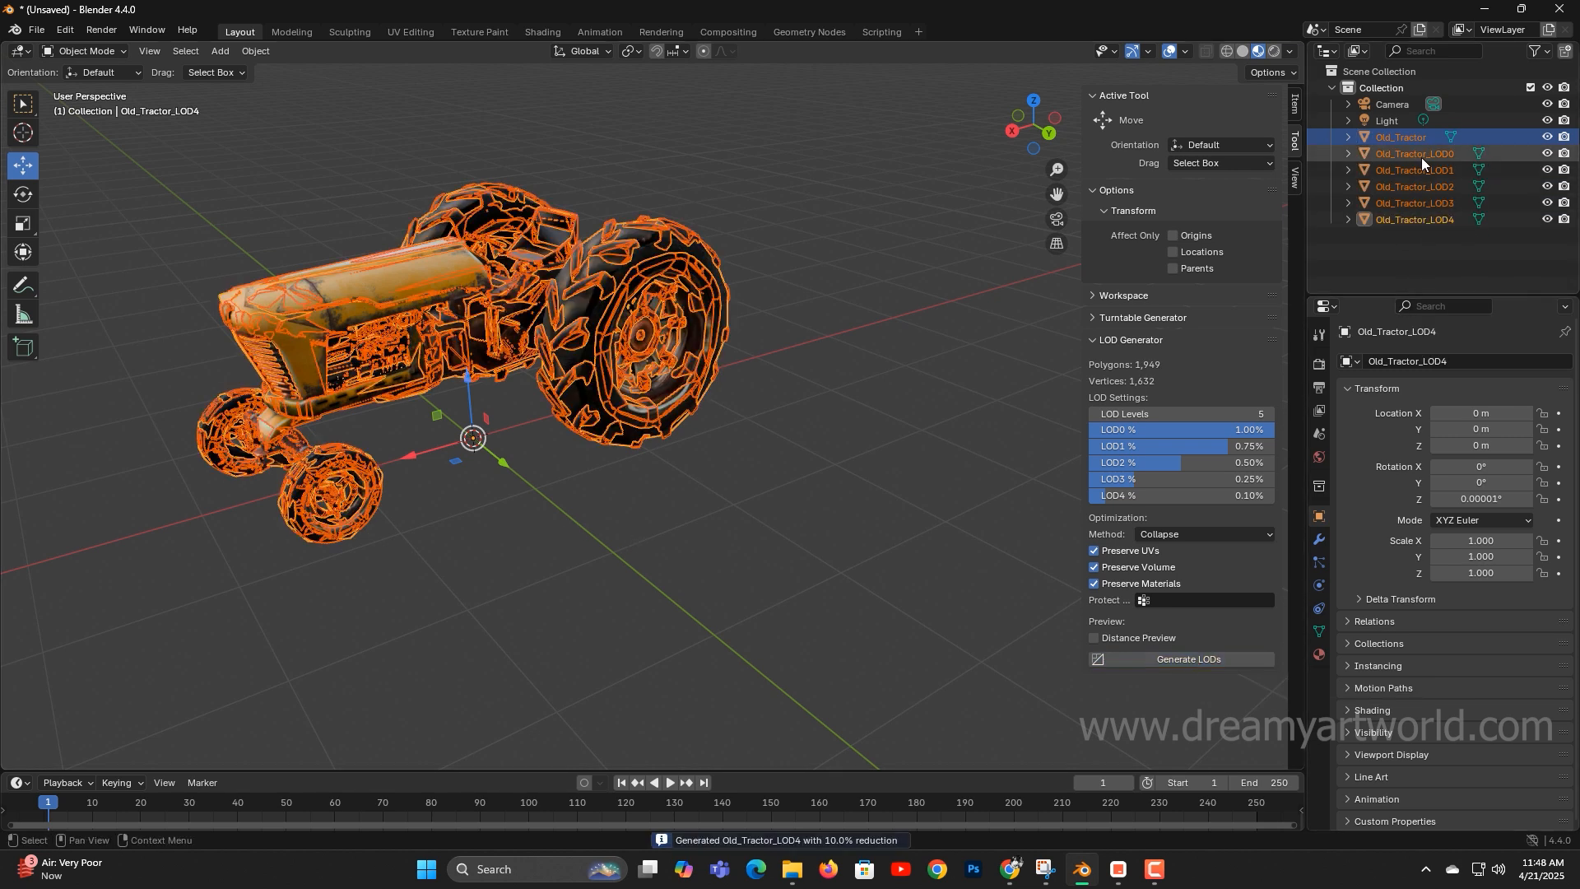
double_click(1414, 153)
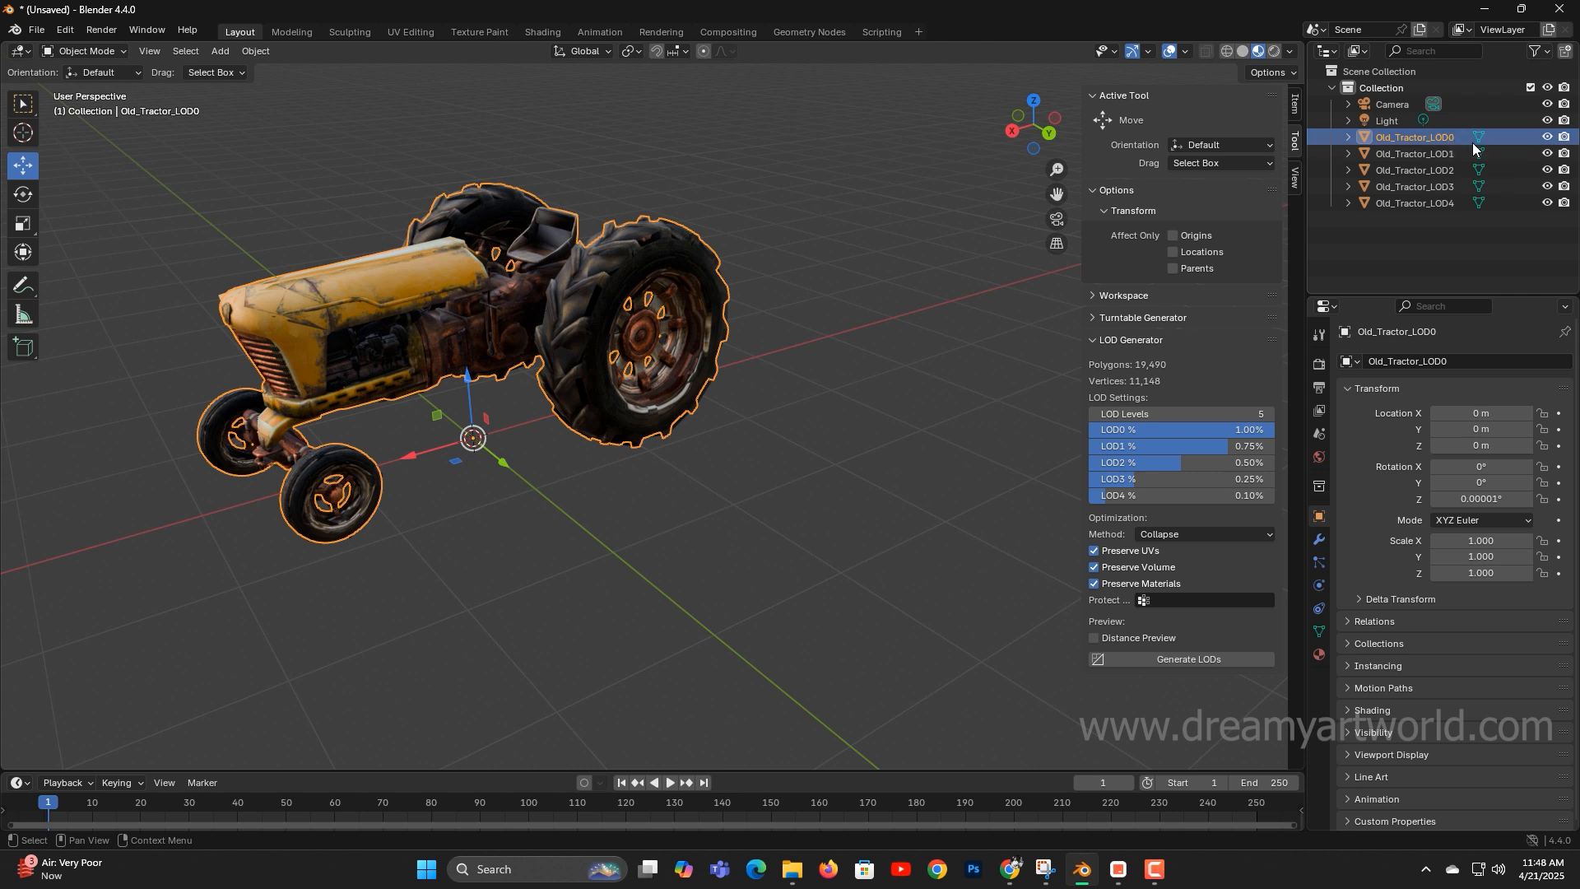
mouse_move(1449, 148)
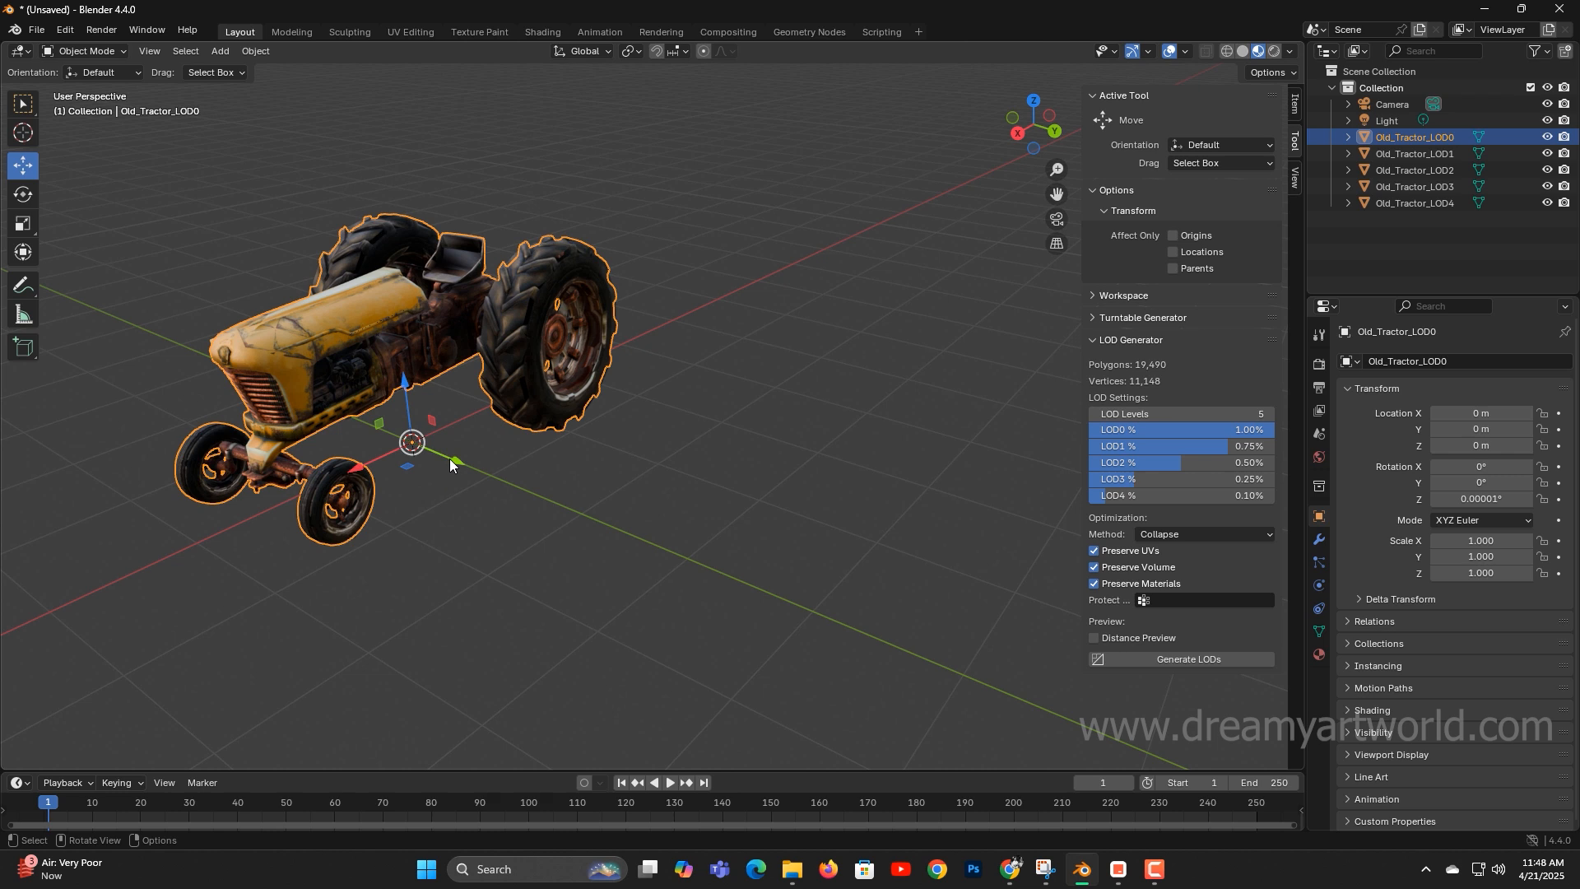
drag(411, 442, 302, 423)
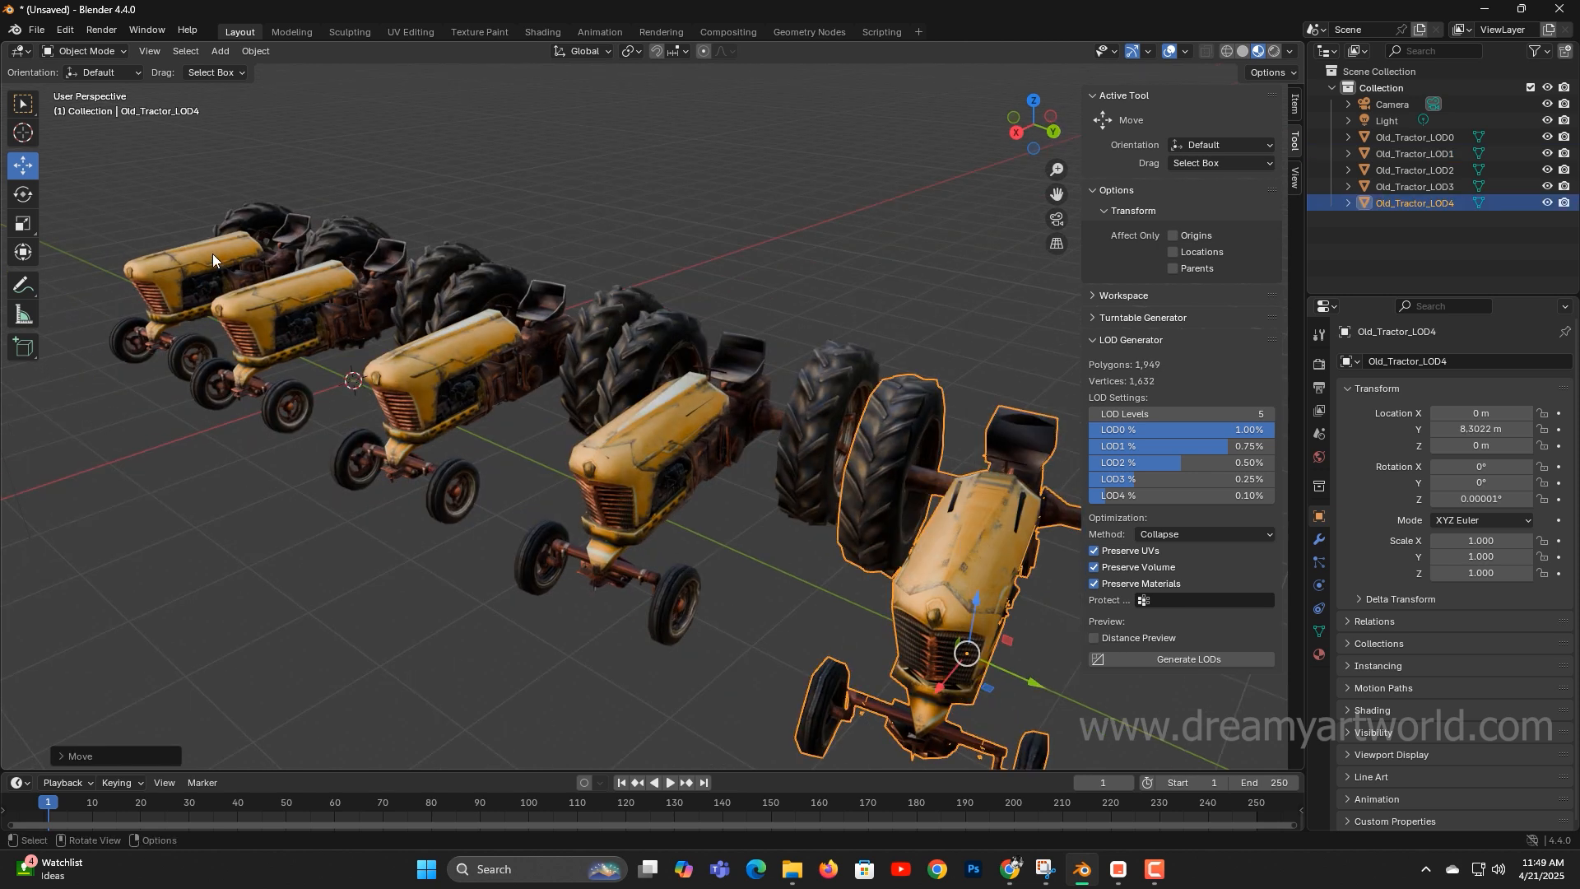
Check polygon counts of LOD0 through LOD4, from 19,490 down to 1,949.
click(1415, 136)
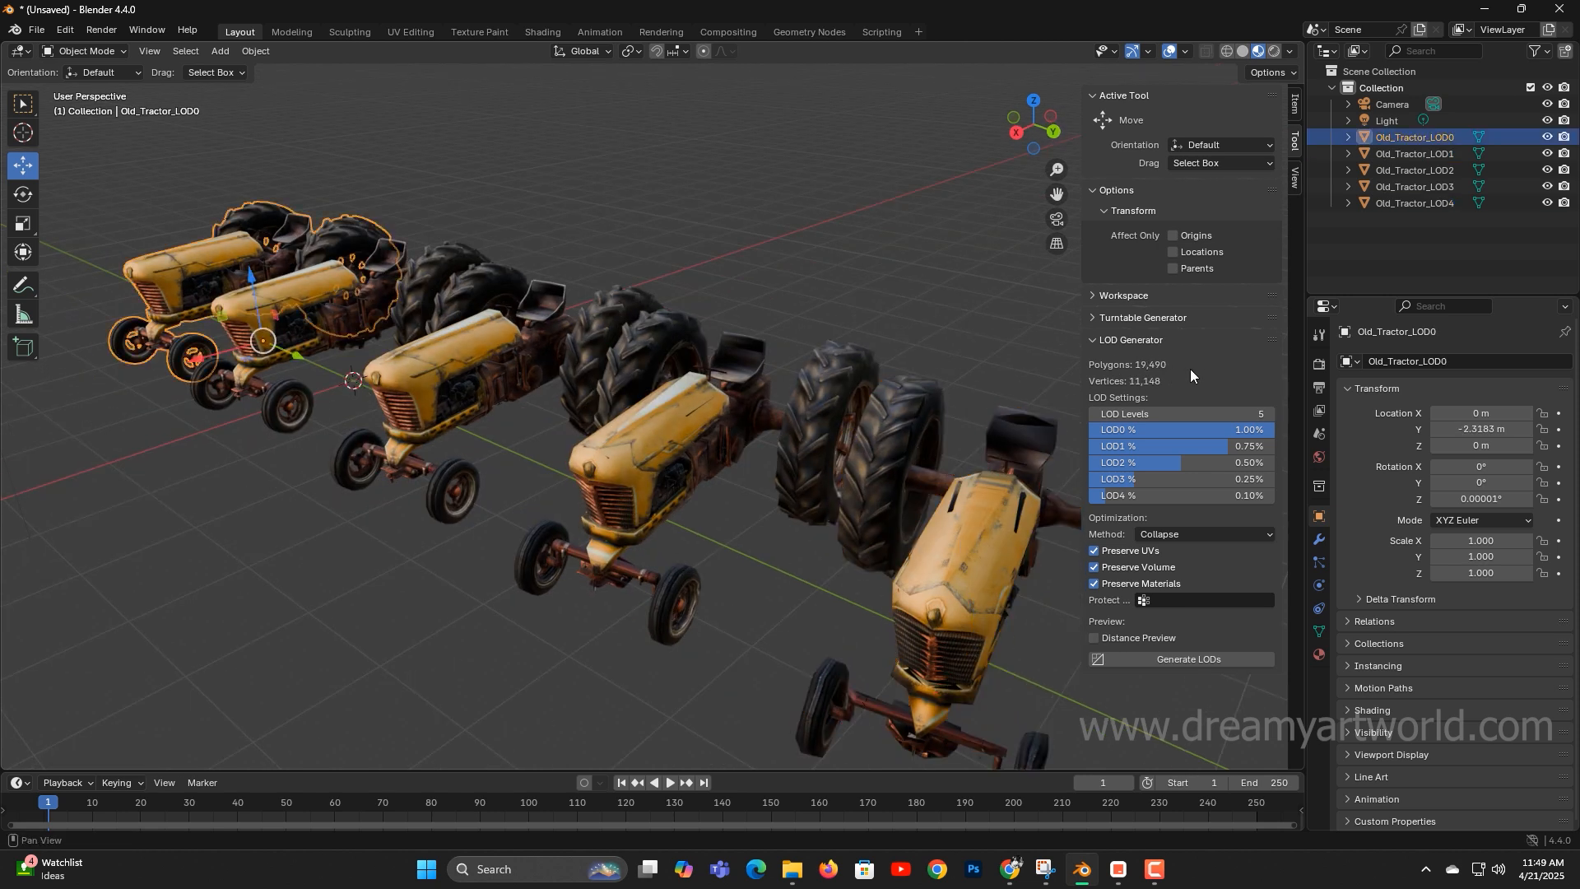
click(1413, 153)
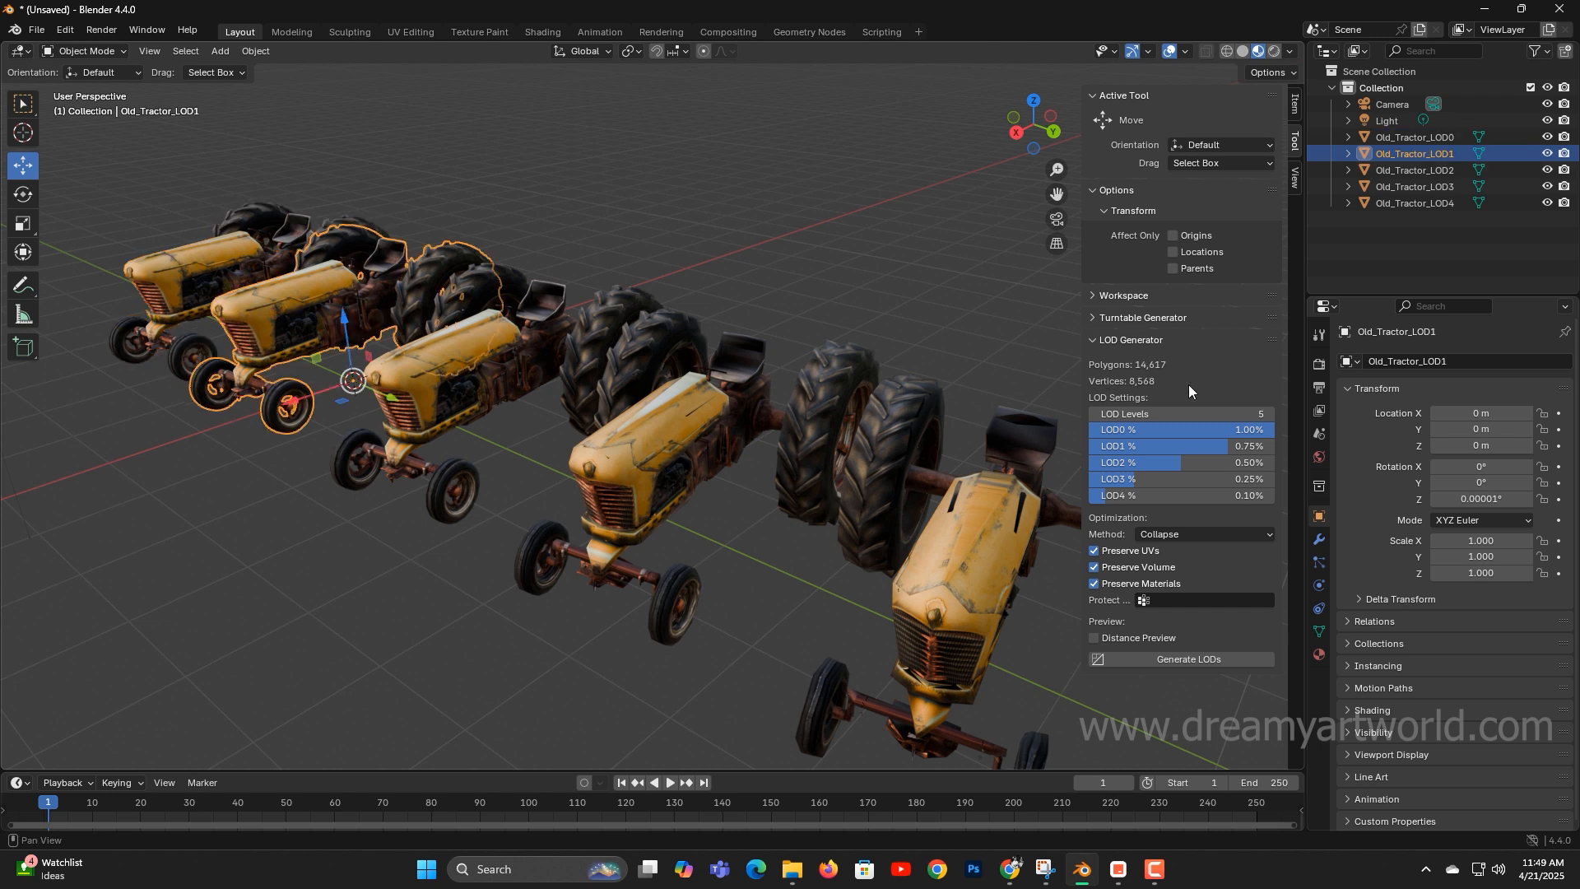
click(1416, 170)
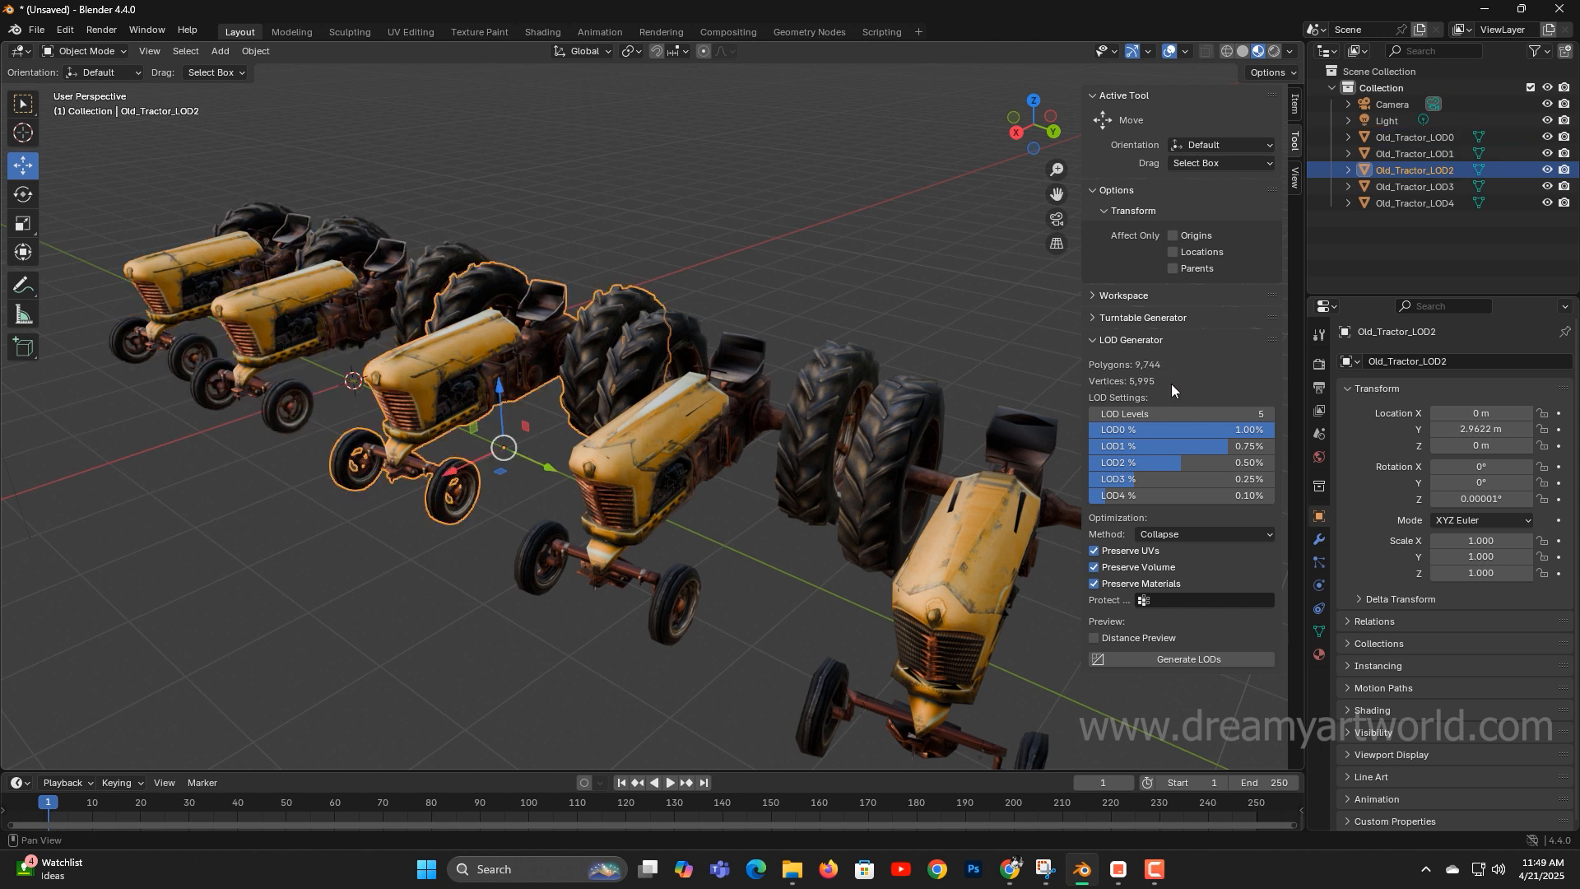
click(1417, 187)
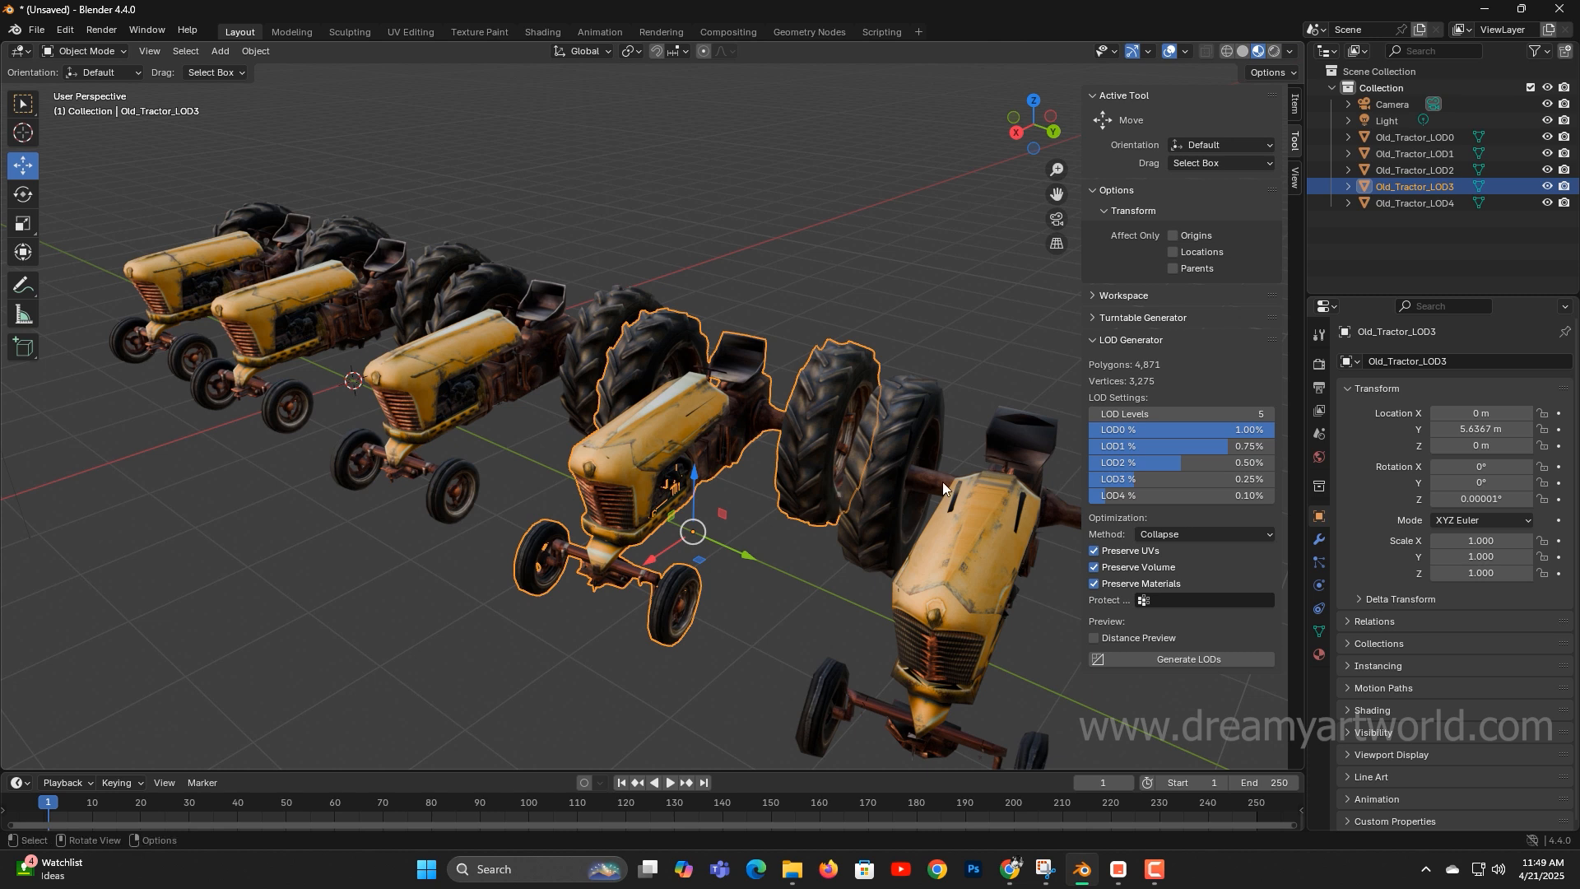
click(1415, 203)
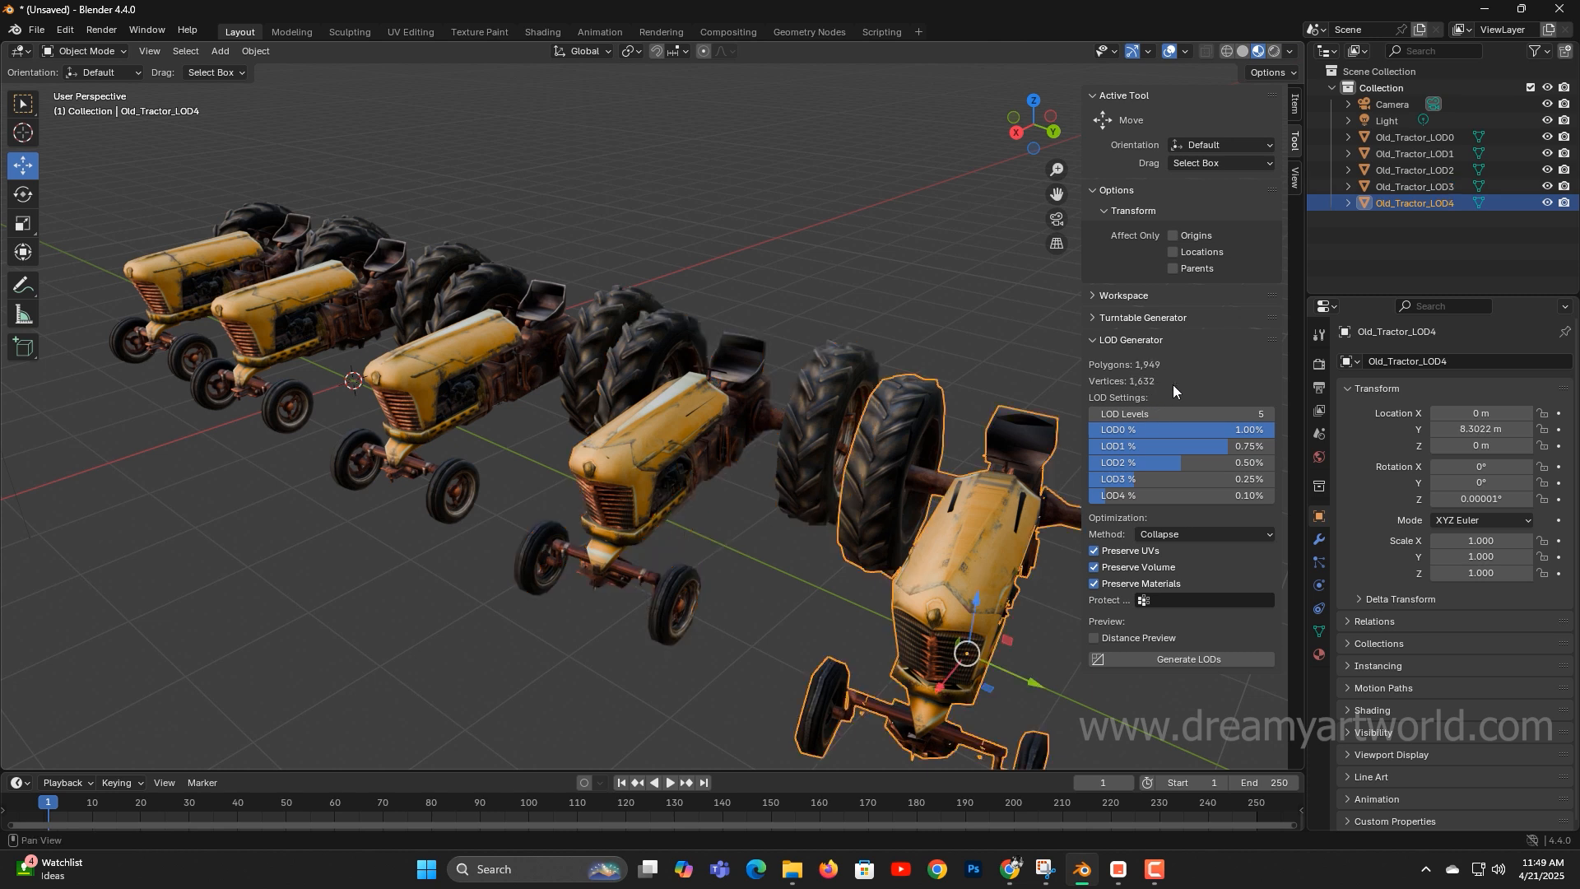
drag(965, 652, 827, 584)
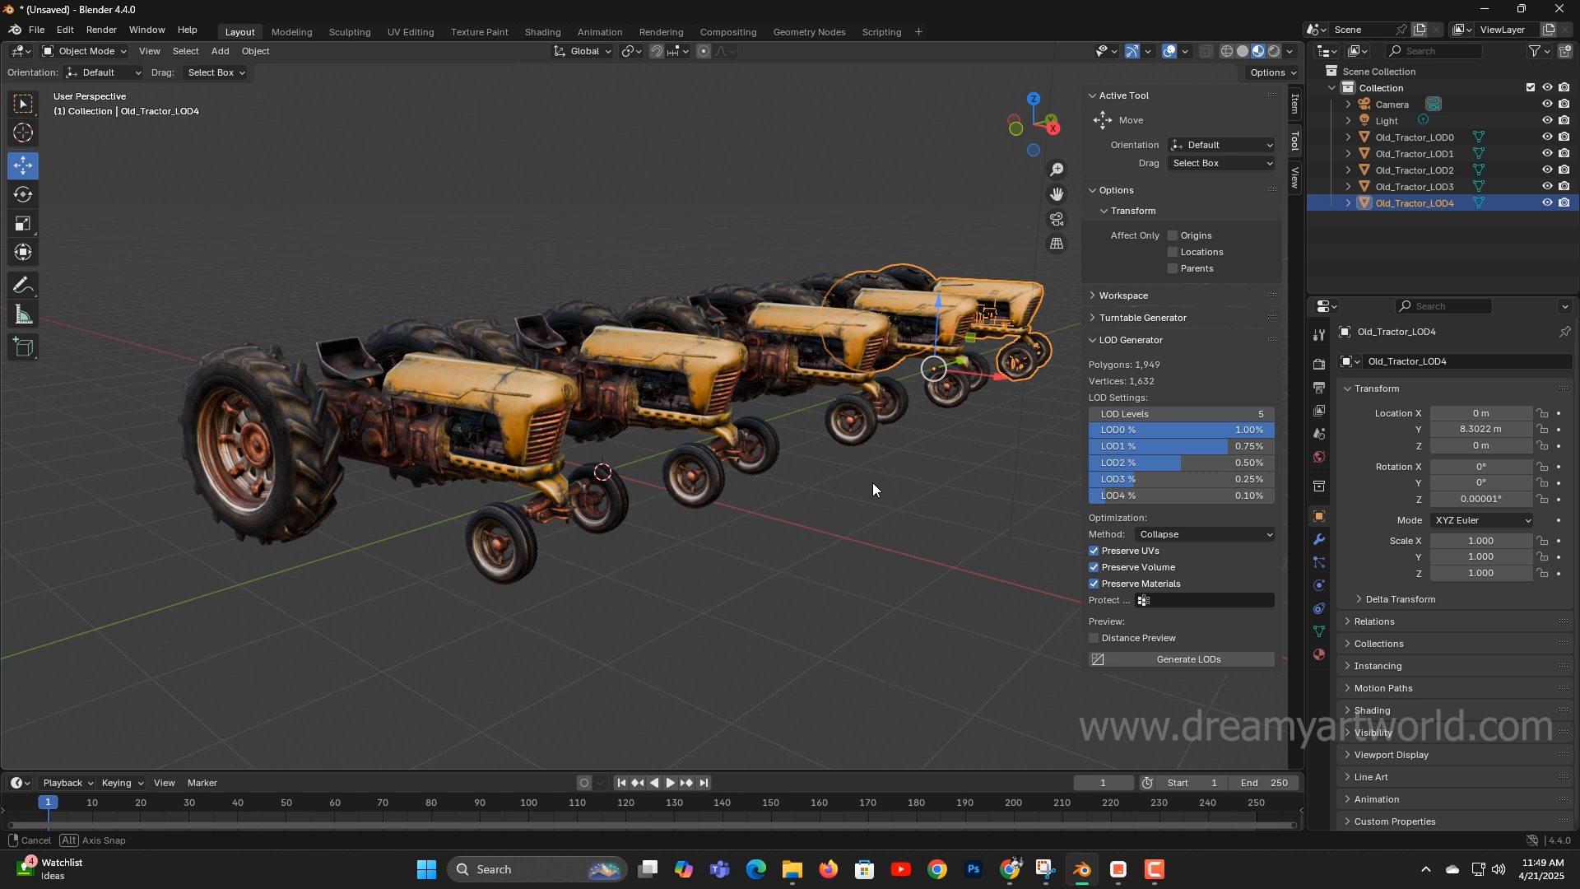
drag(873, 489, 944, 513)
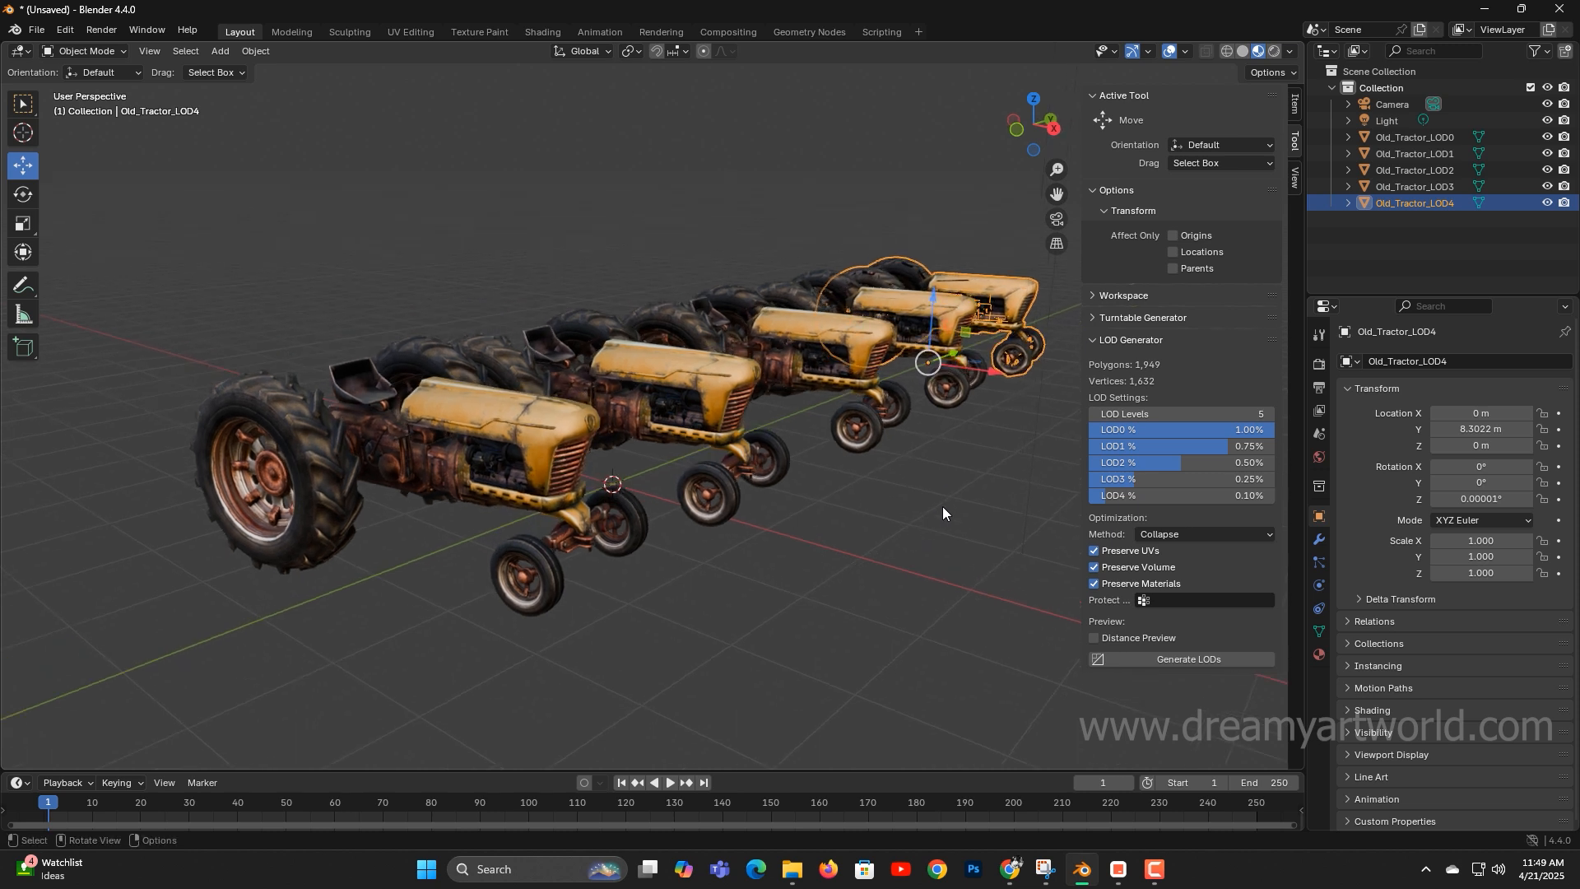